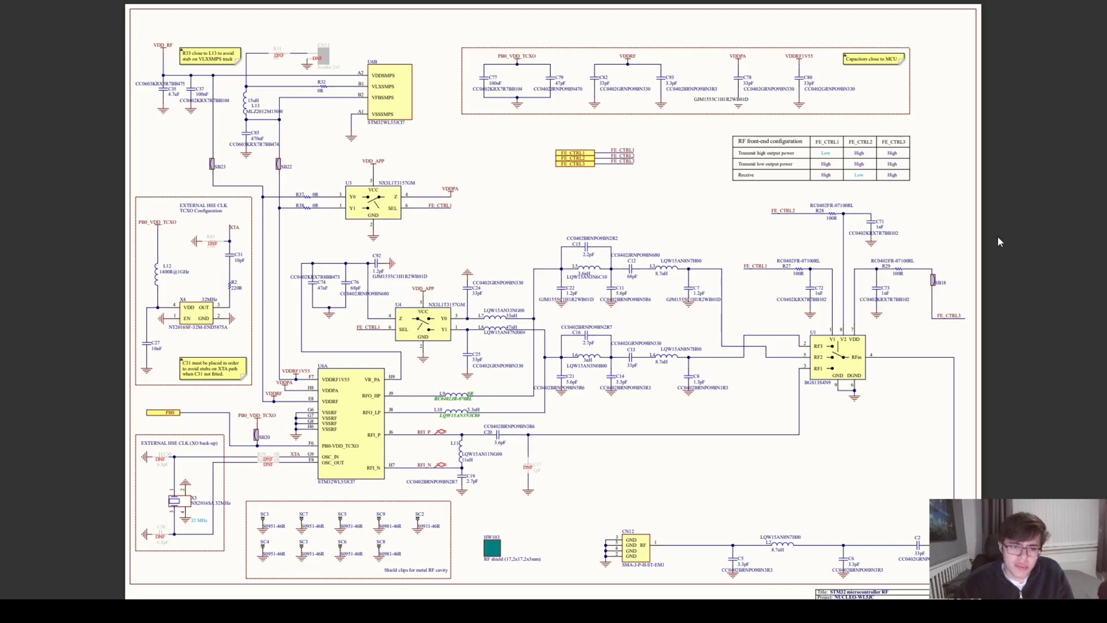
mouse_move(346, 325)
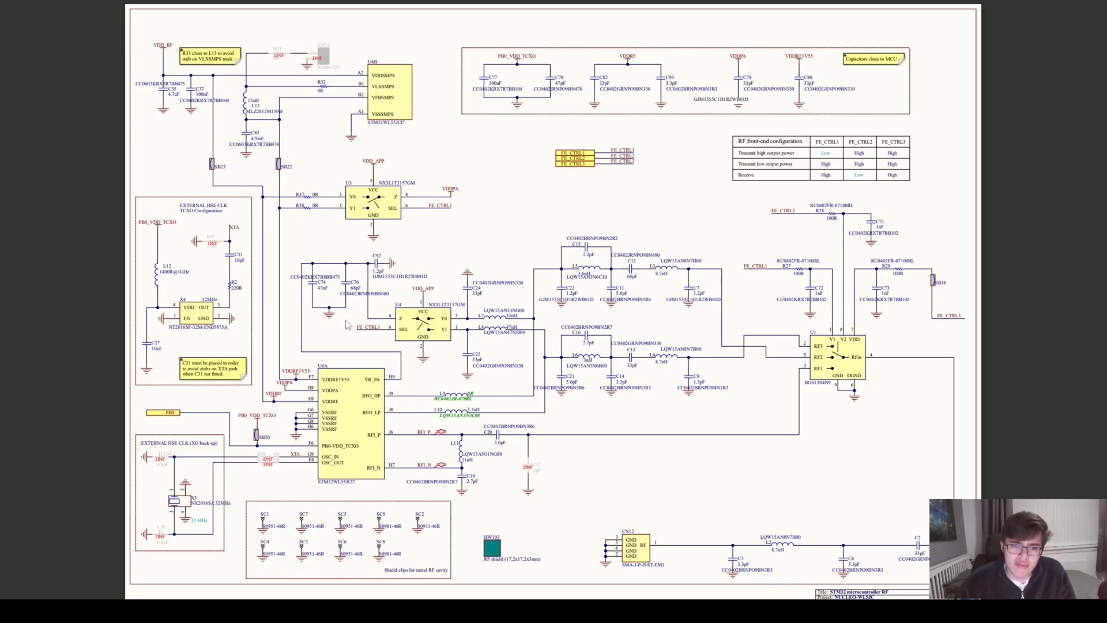
mouse_move(247, 293)
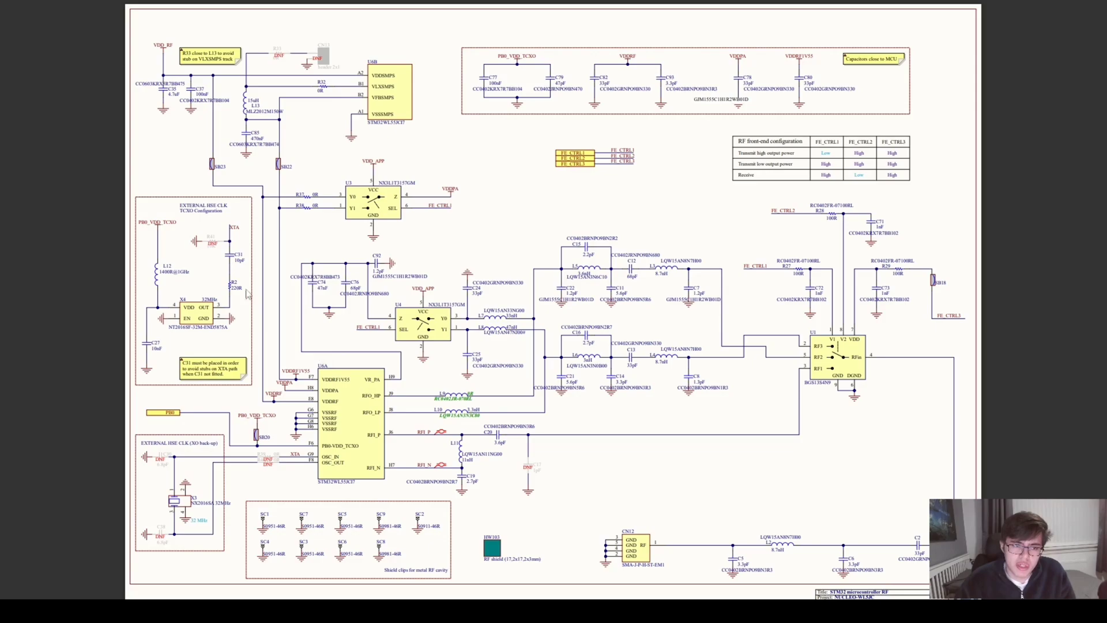
mouse_move(288, 408)
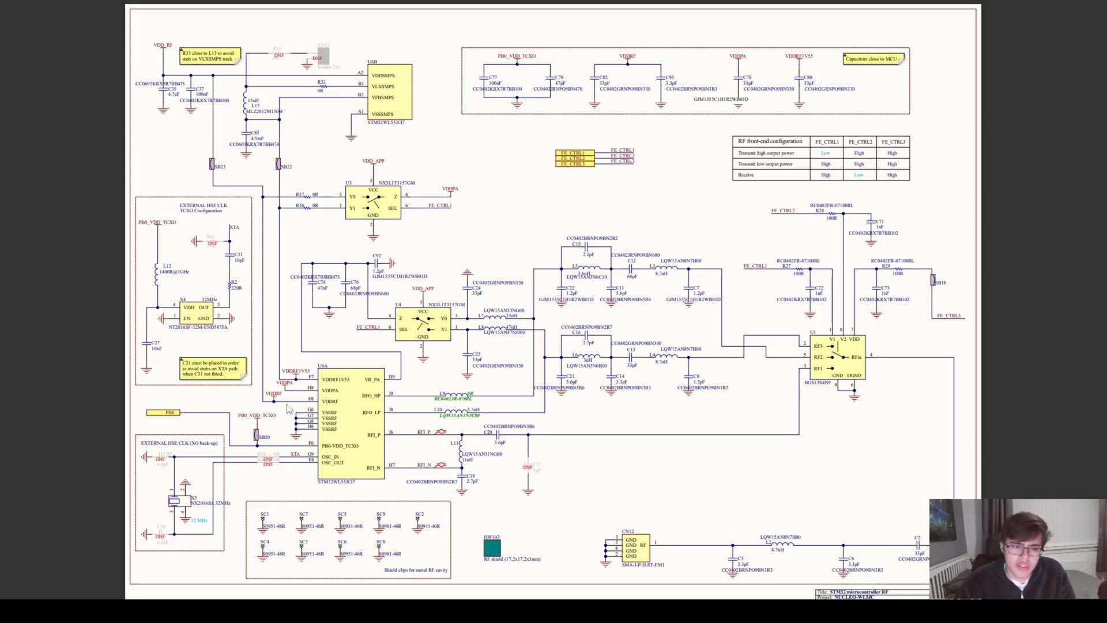
mouse_move(190, 459)
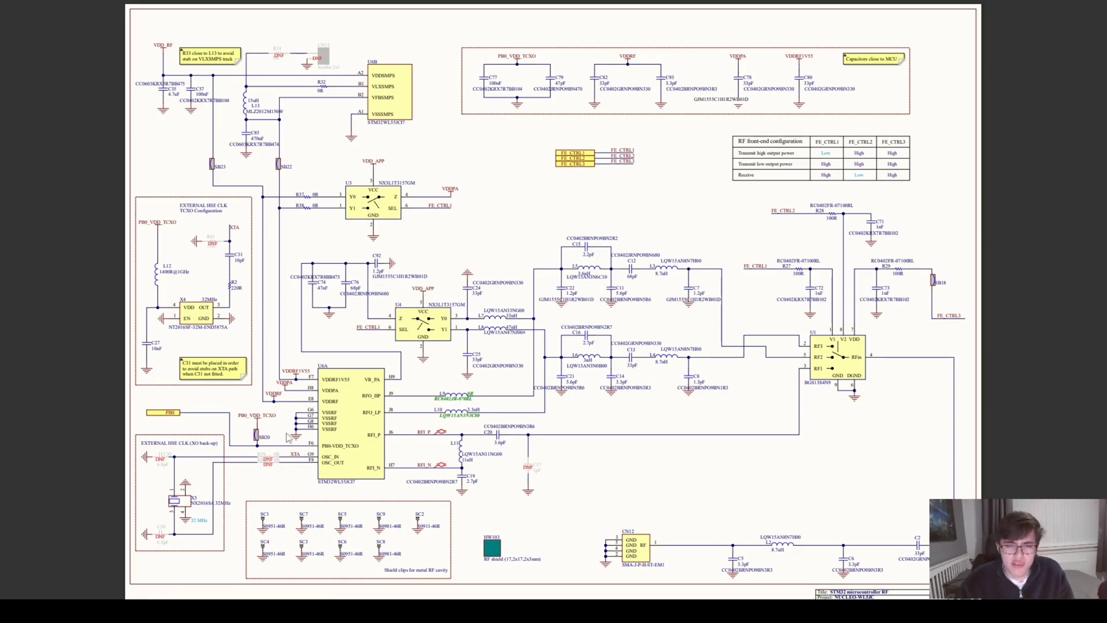
mouse_move(207, 251)
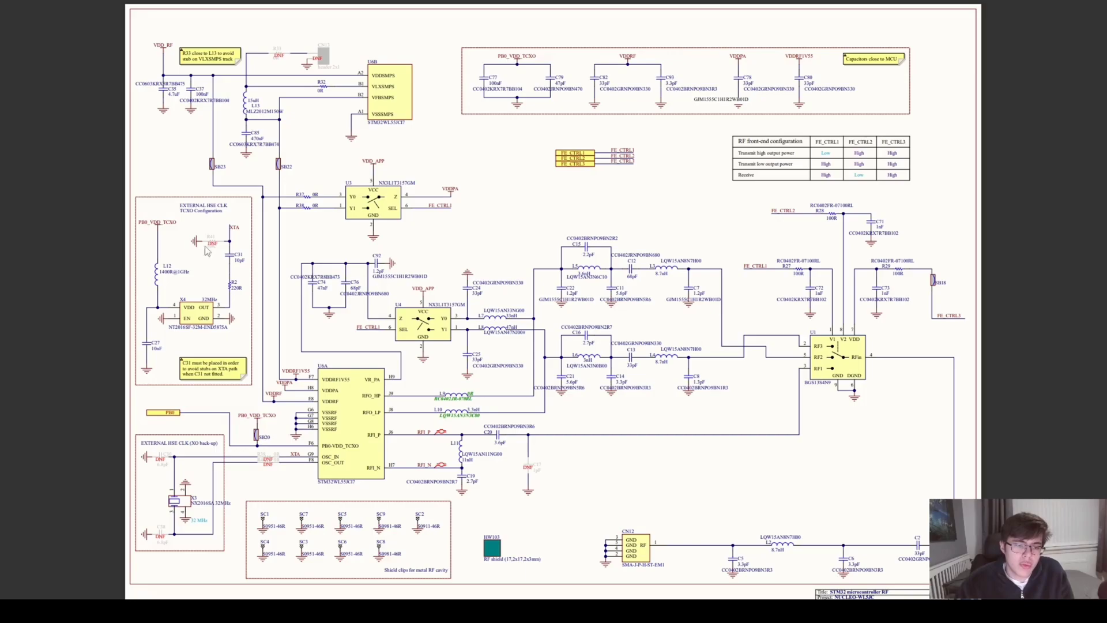
mouse_move(241, 207)
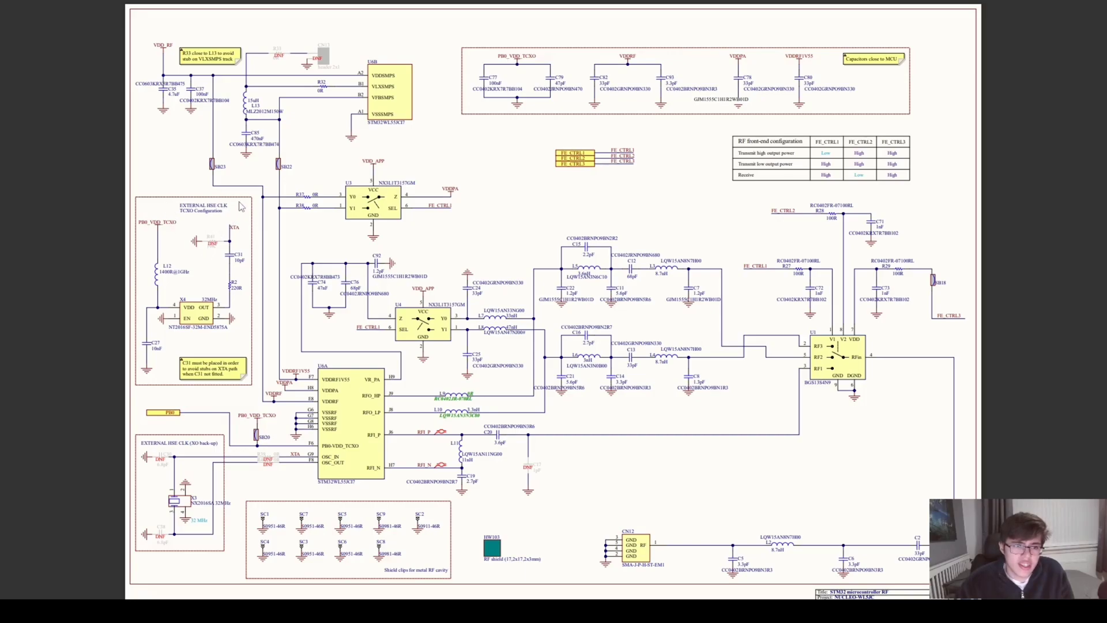
mouse_move(165, 252)
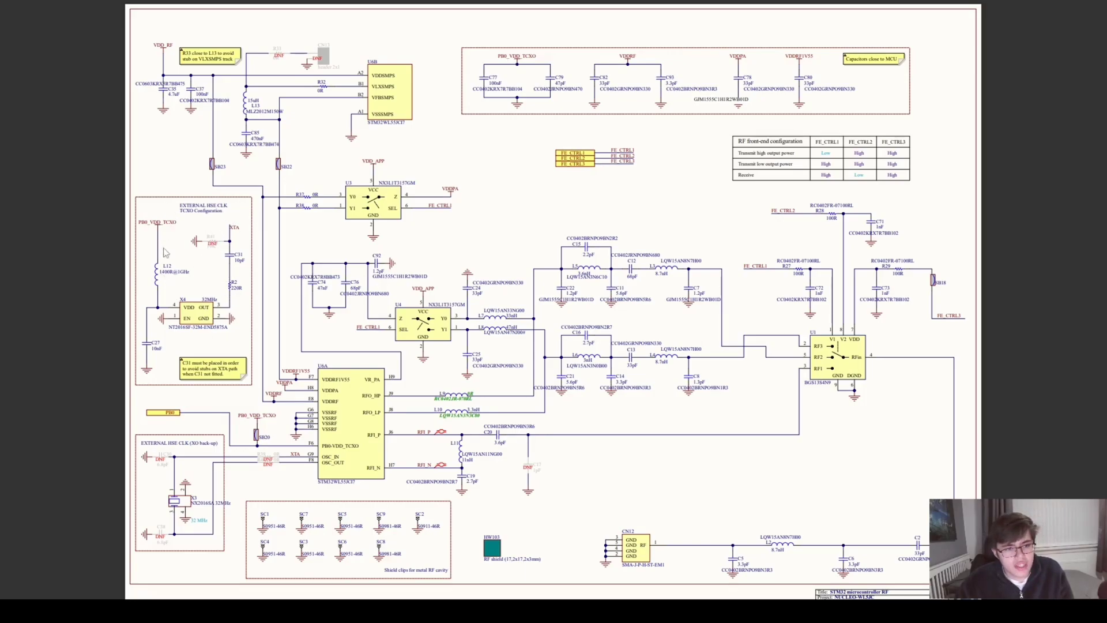
mouse_move(230, 233)
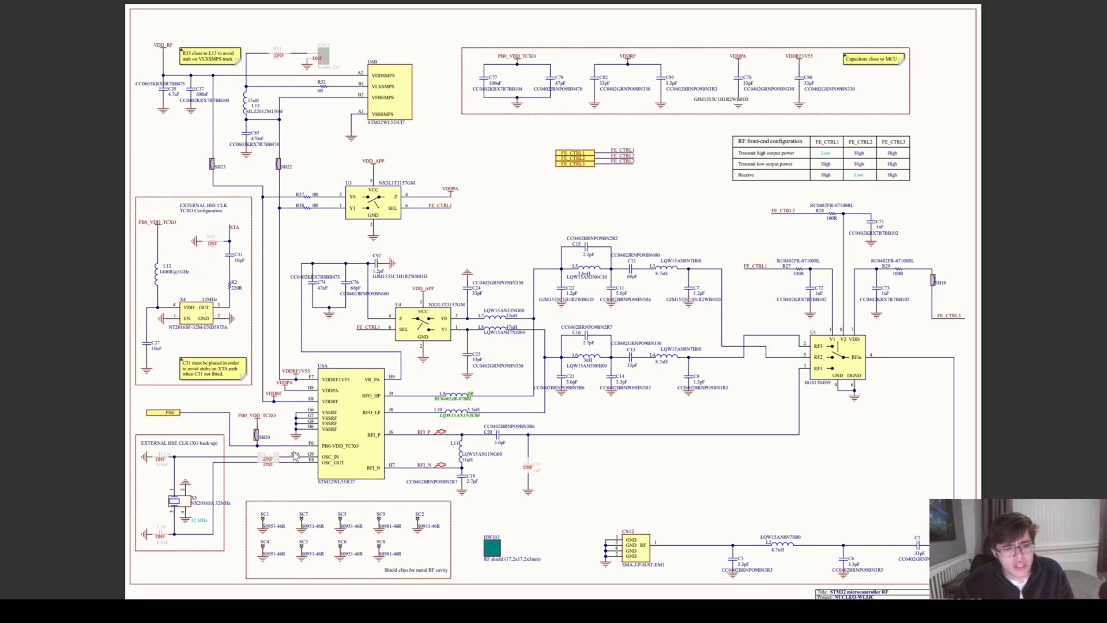
mouse_move(293, 460)
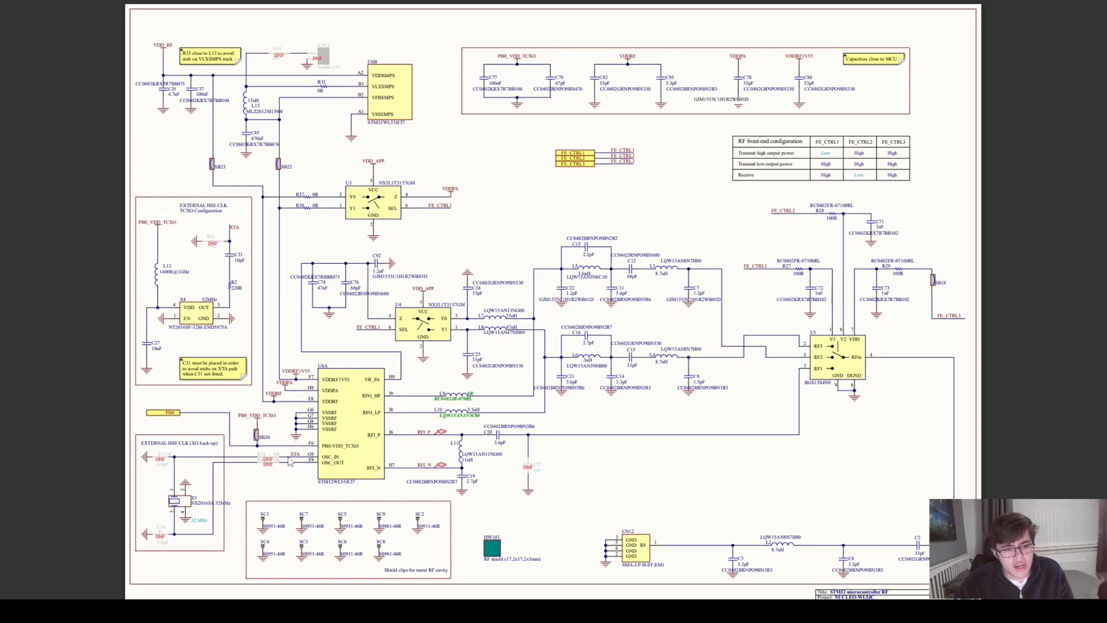
mouse_move(223, 328)
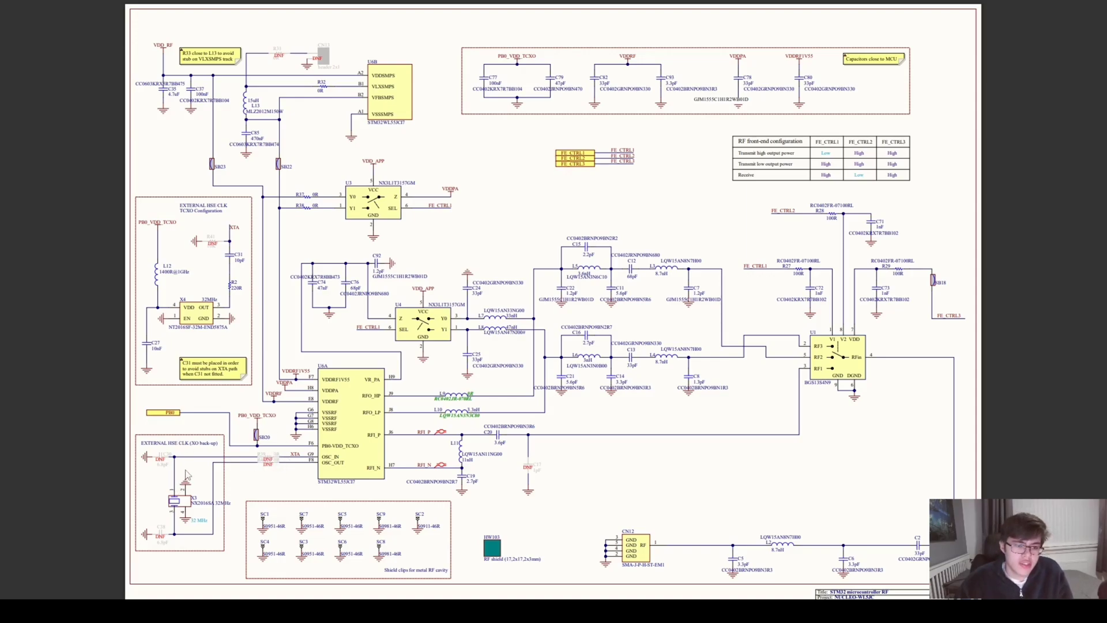
mouse_move(289, 477)
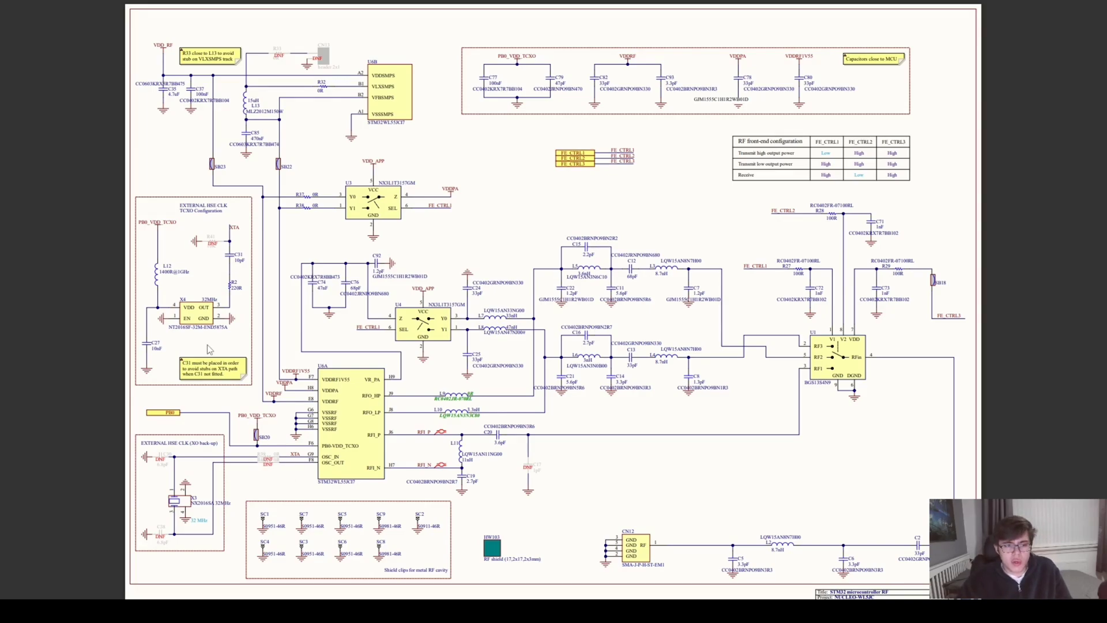
mouse_move(252, 342)
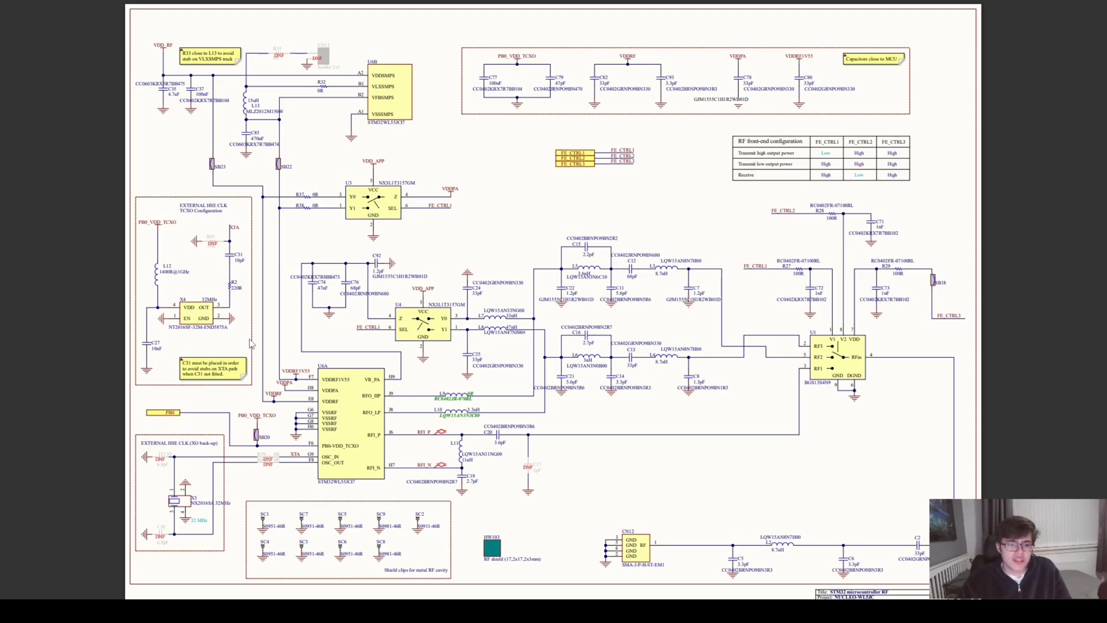
mouse_move(240, 418)
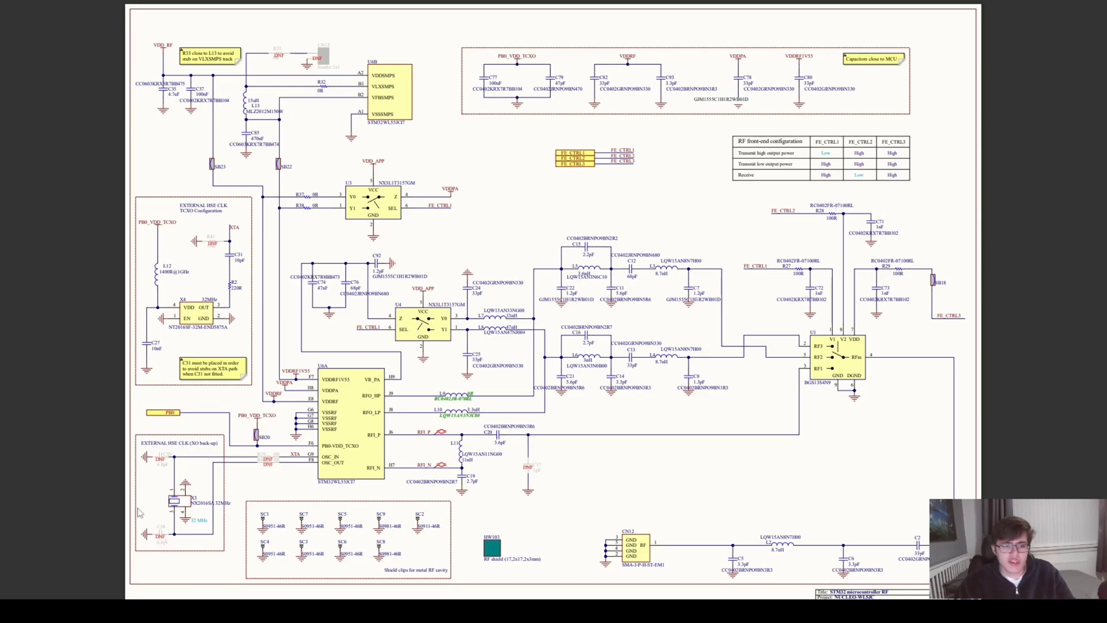
mouse_move(176, 472)
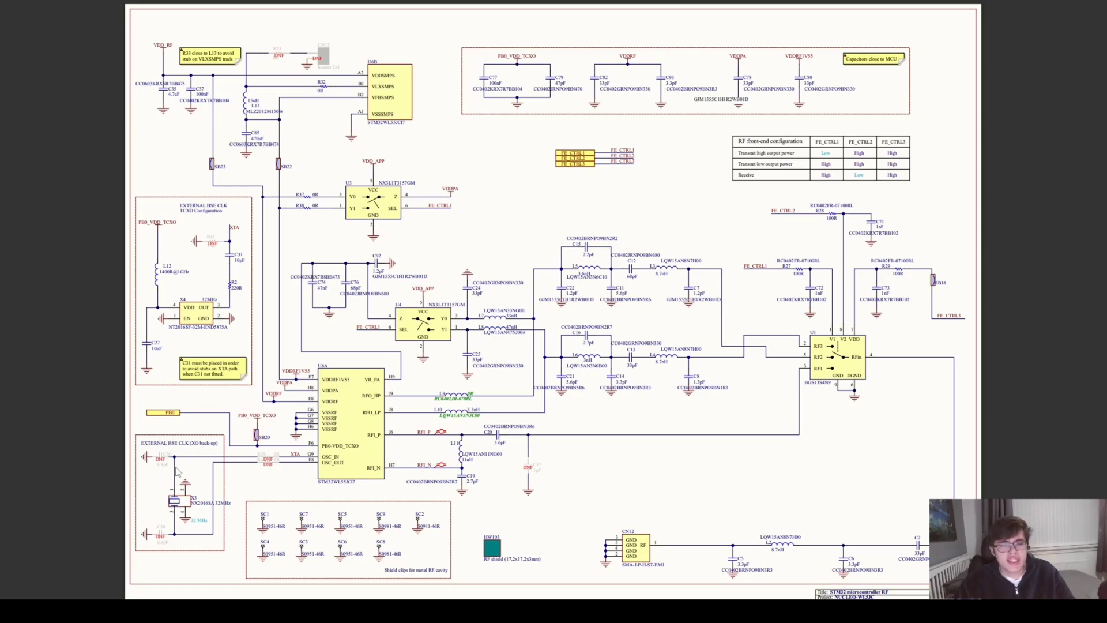
mouse_move(194, 471)
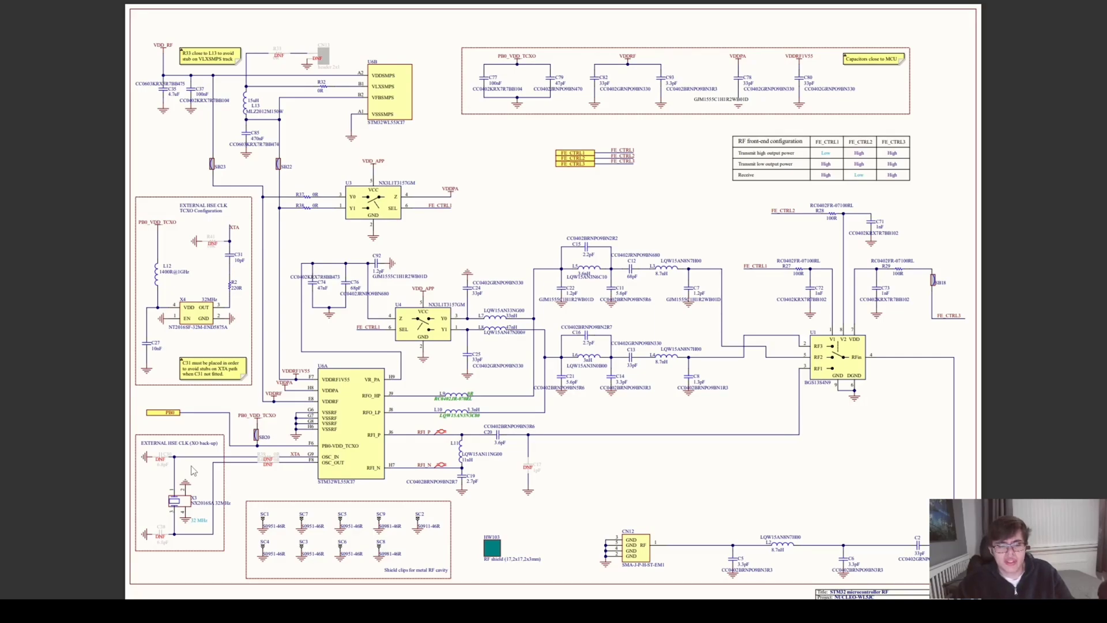
mouse_move(207, 464)
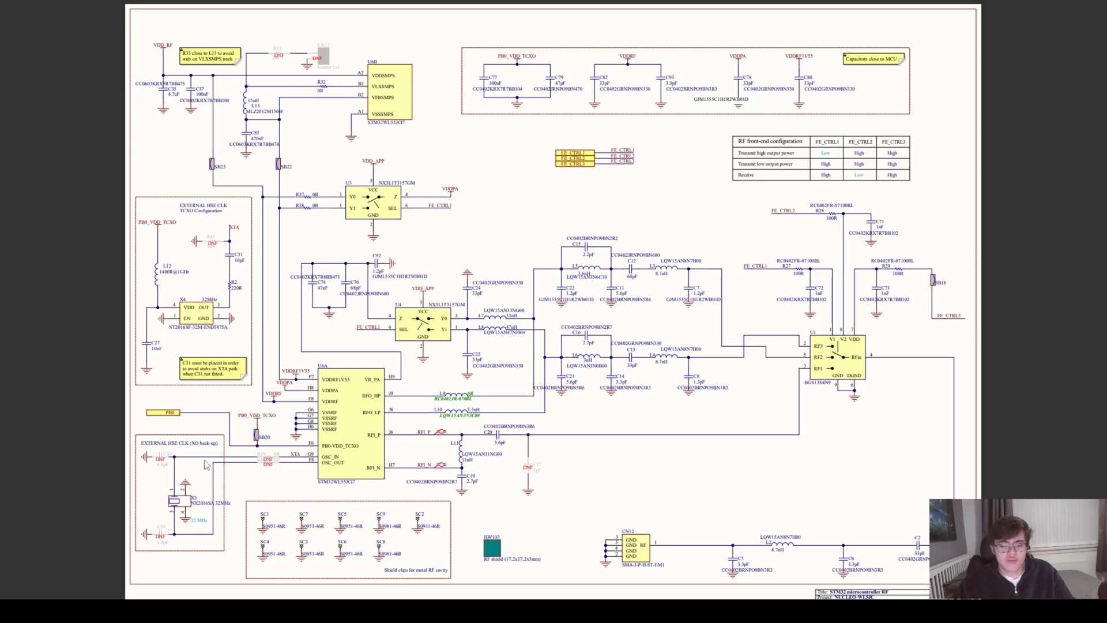
mouse_move(201, 453)
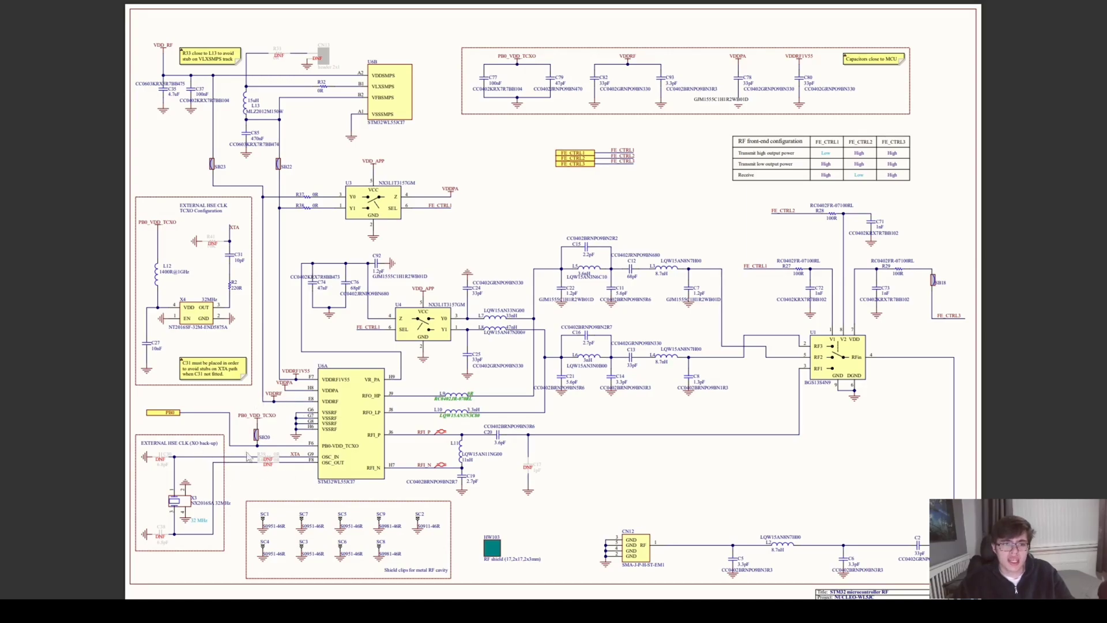
mouse_move(235, 482)
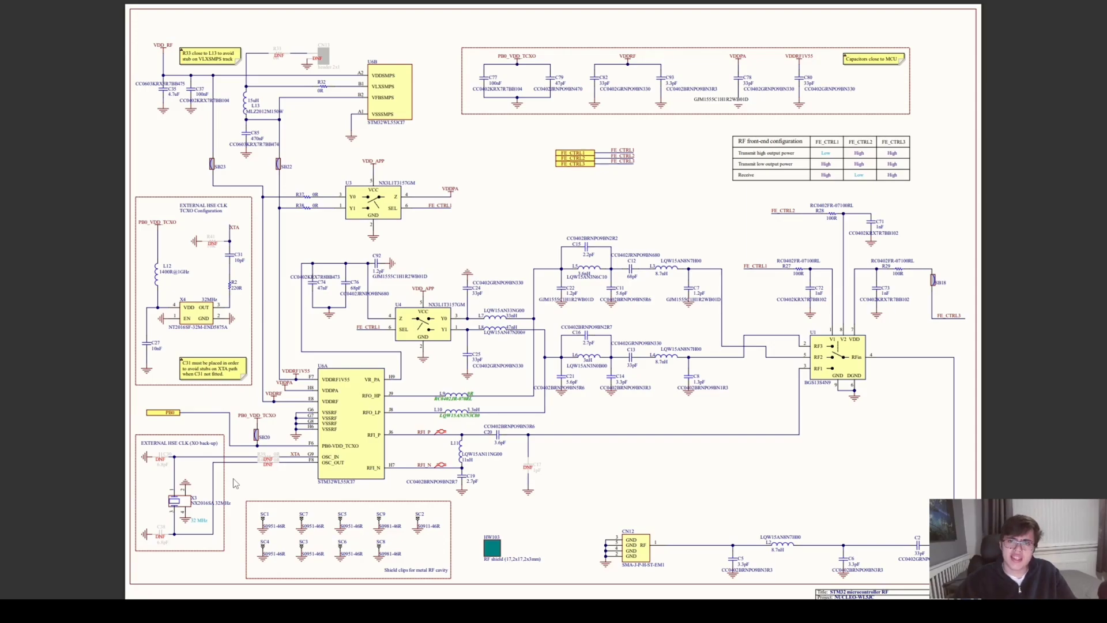
mouse_move(601, 342)
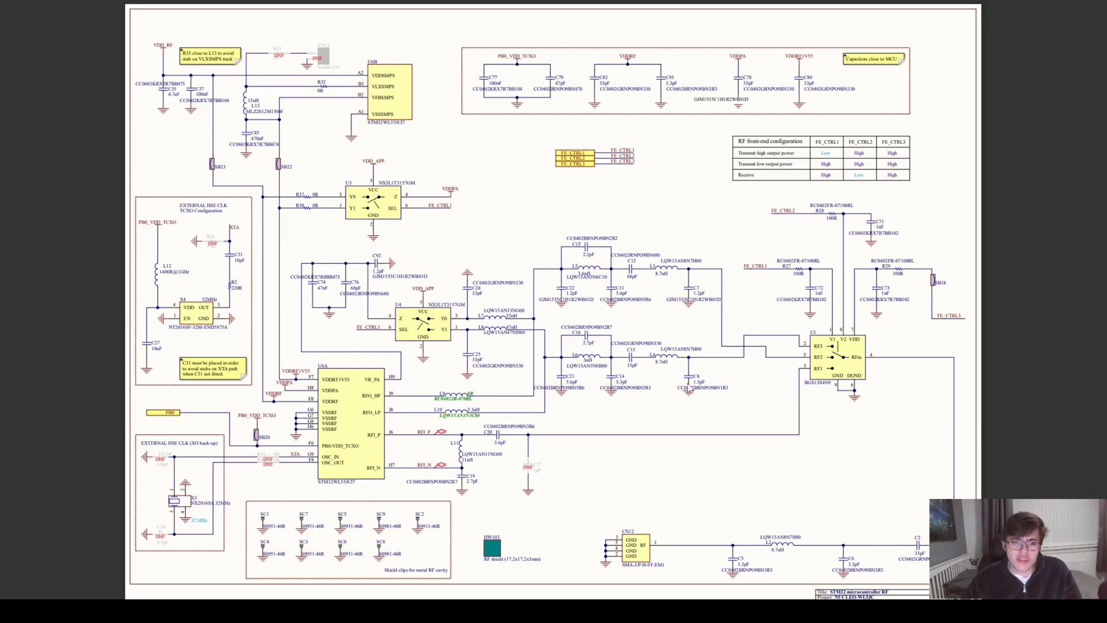
mouse_move(654, 365)
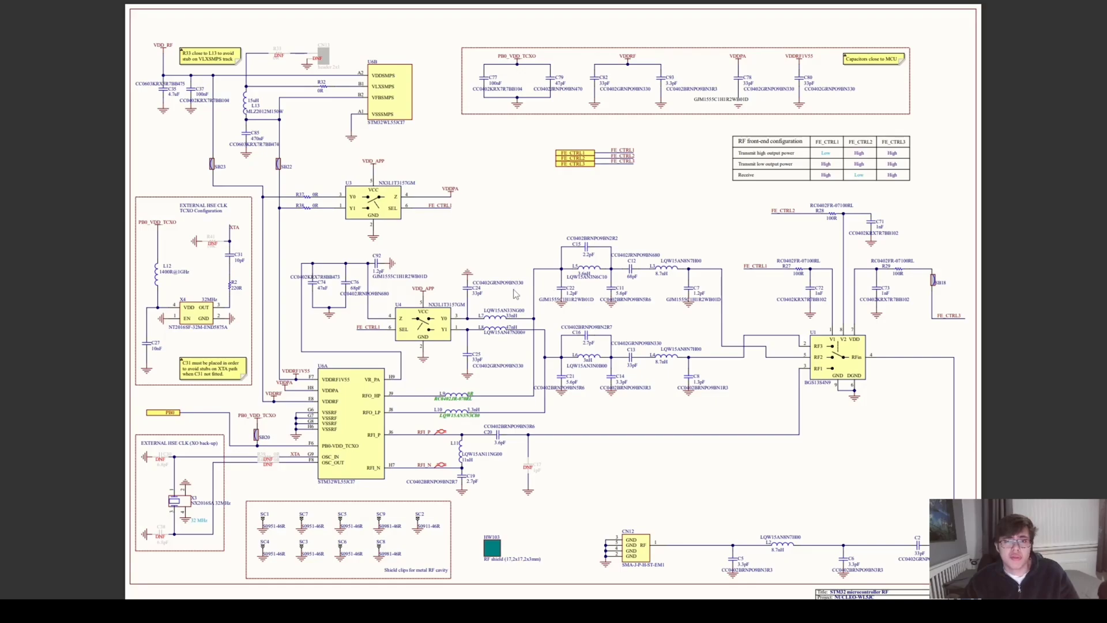
mouse_move(509, 290)
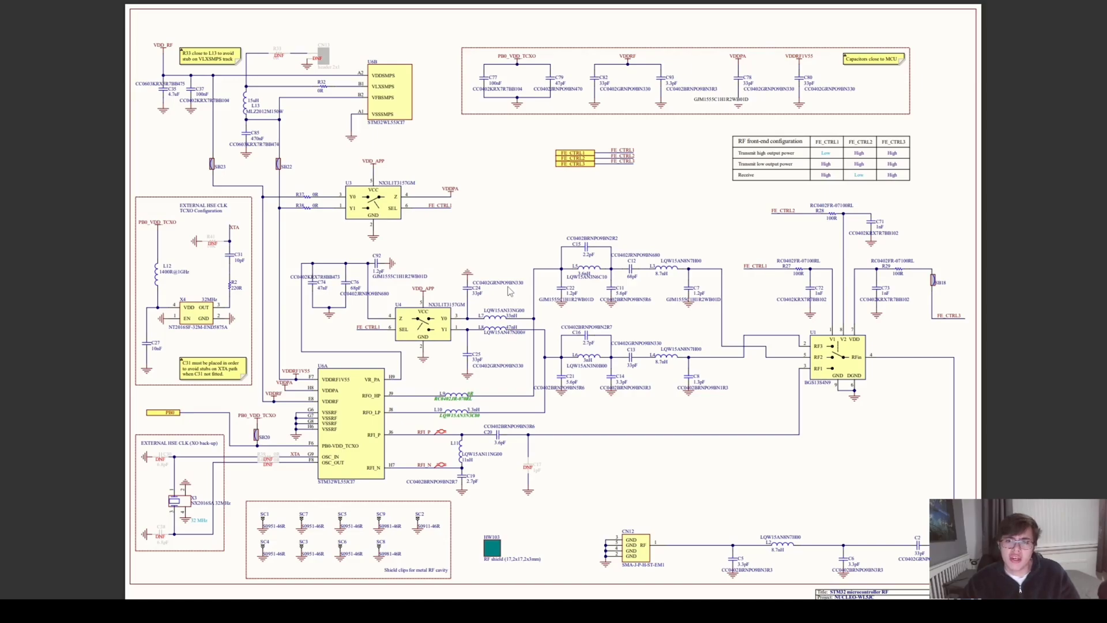
mouse_move(561, 361)
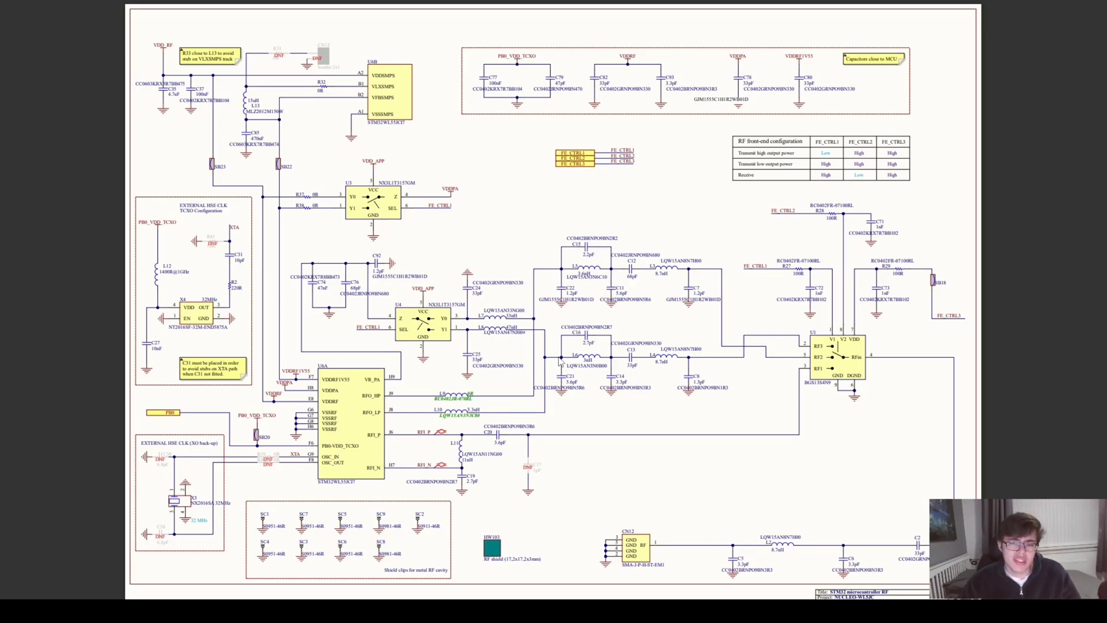
mouse_move(558, 362)
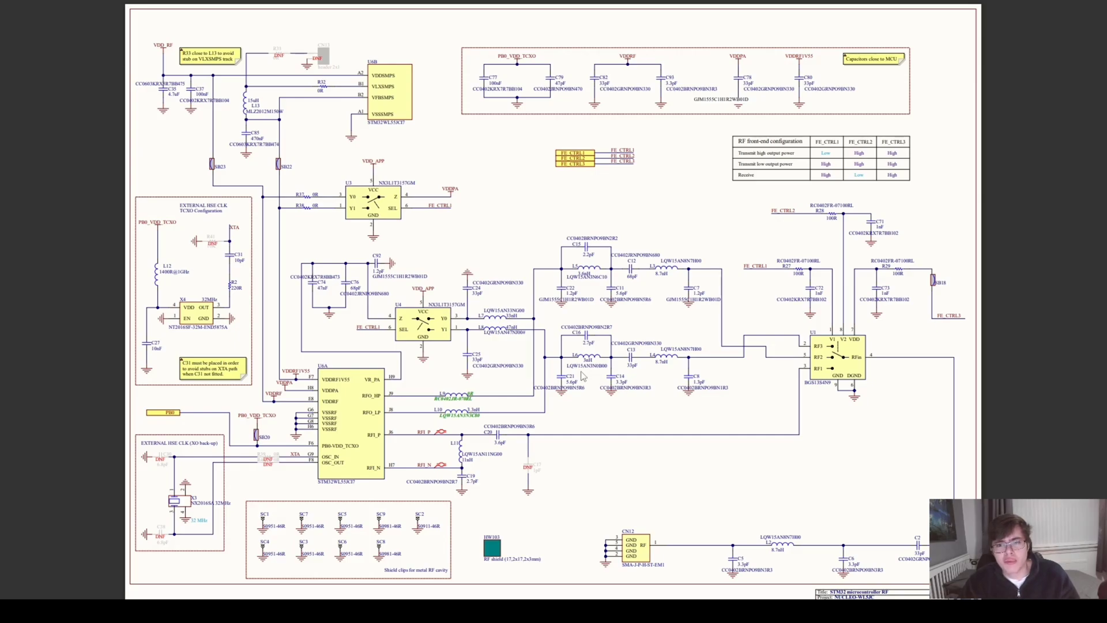
mouse_move(578, 392)
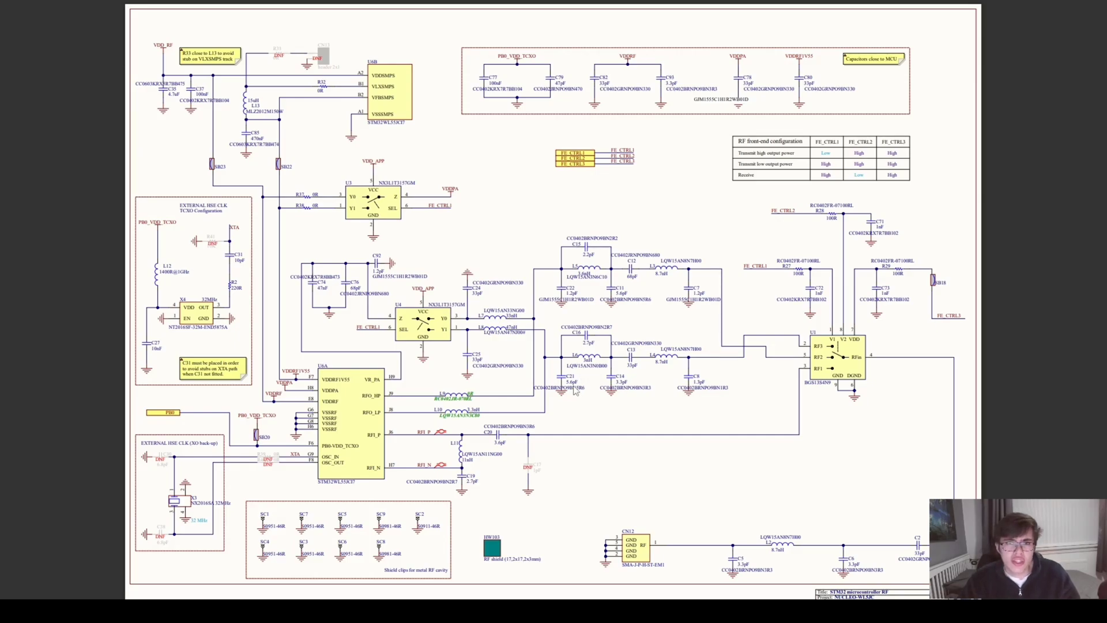
mouse_move(596, 376)
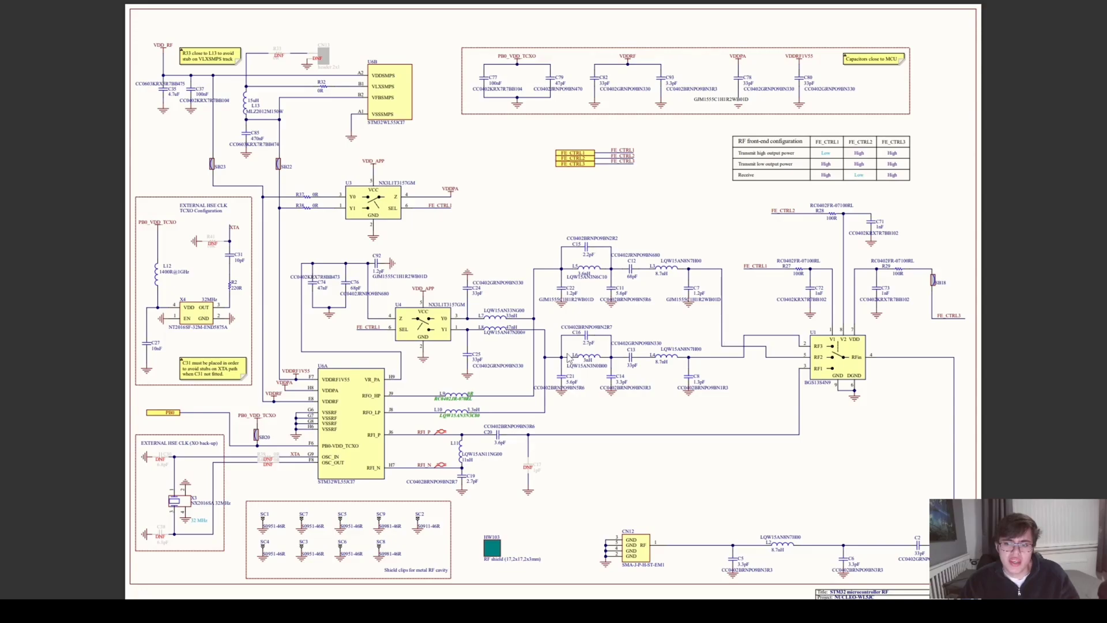
mouse_move(650, 334)
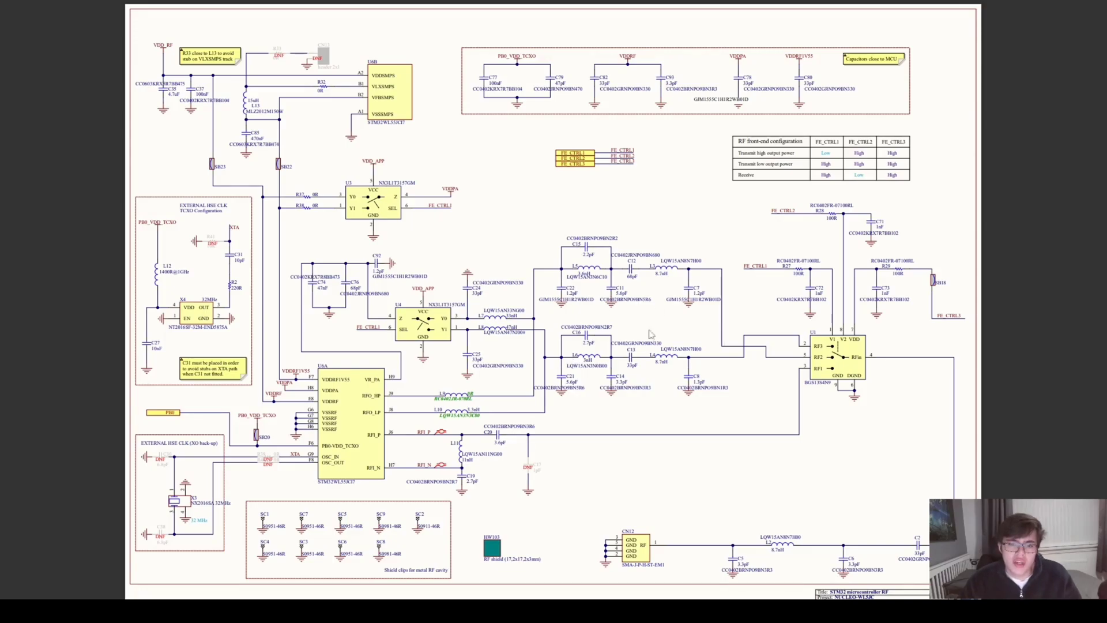
mouse_move(641, 355)
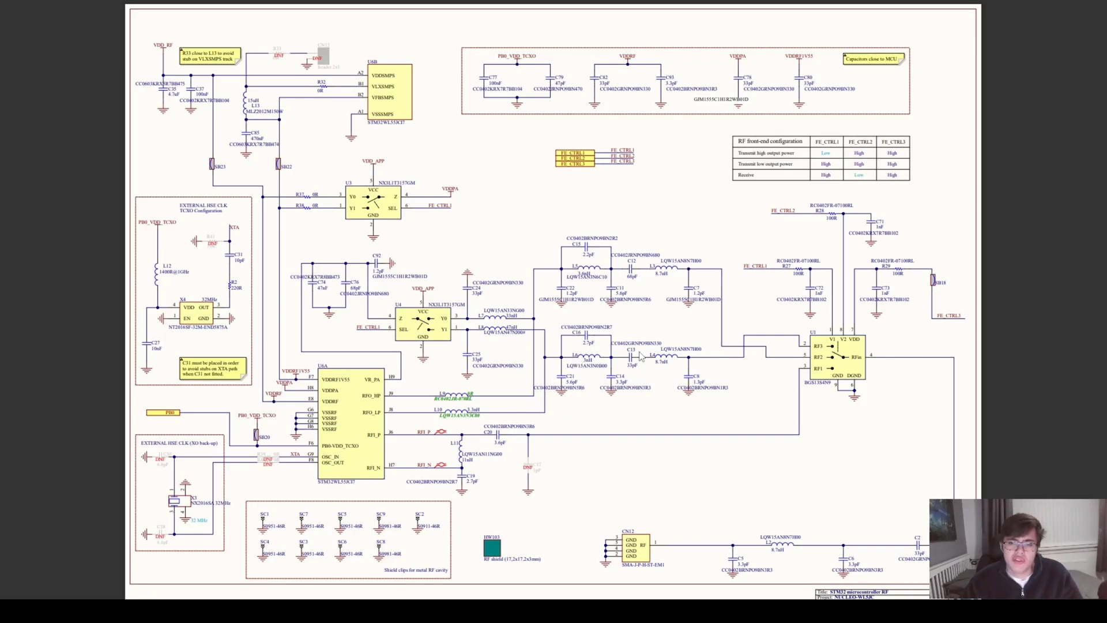
mouse_move(637, 397)
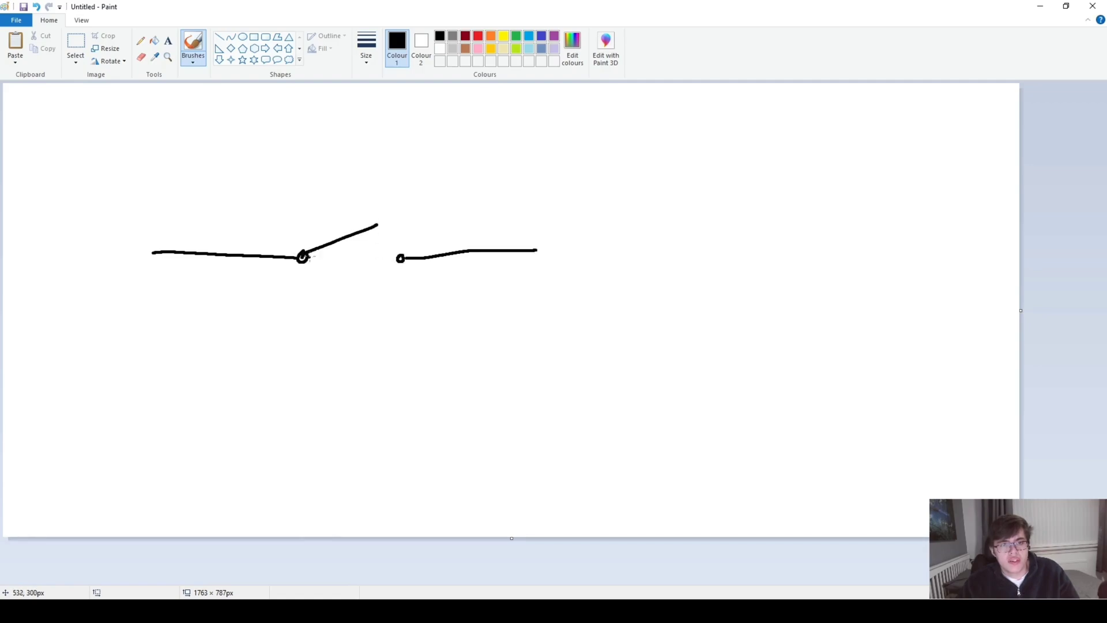
mouse_move(139, 258)
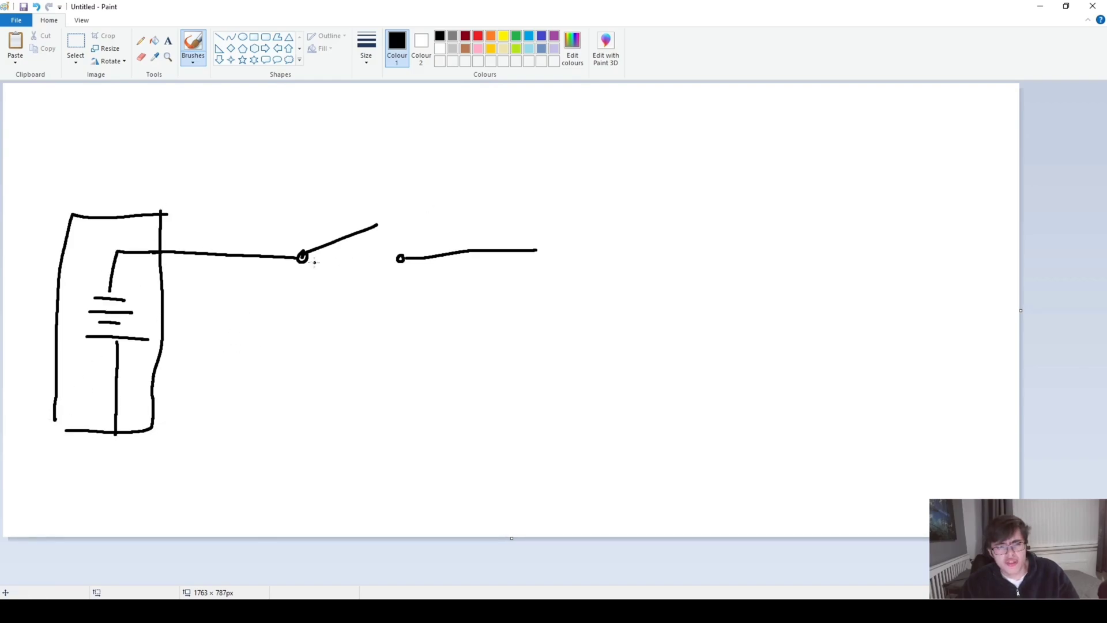
mouse_move(236, 264)
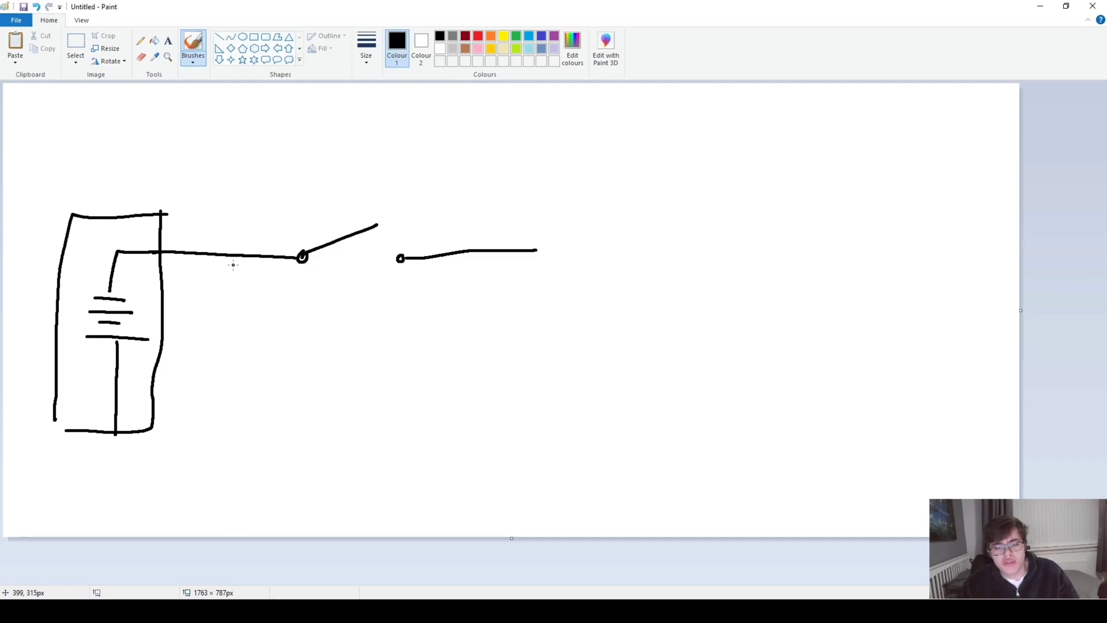
mouse_move(71, 258)
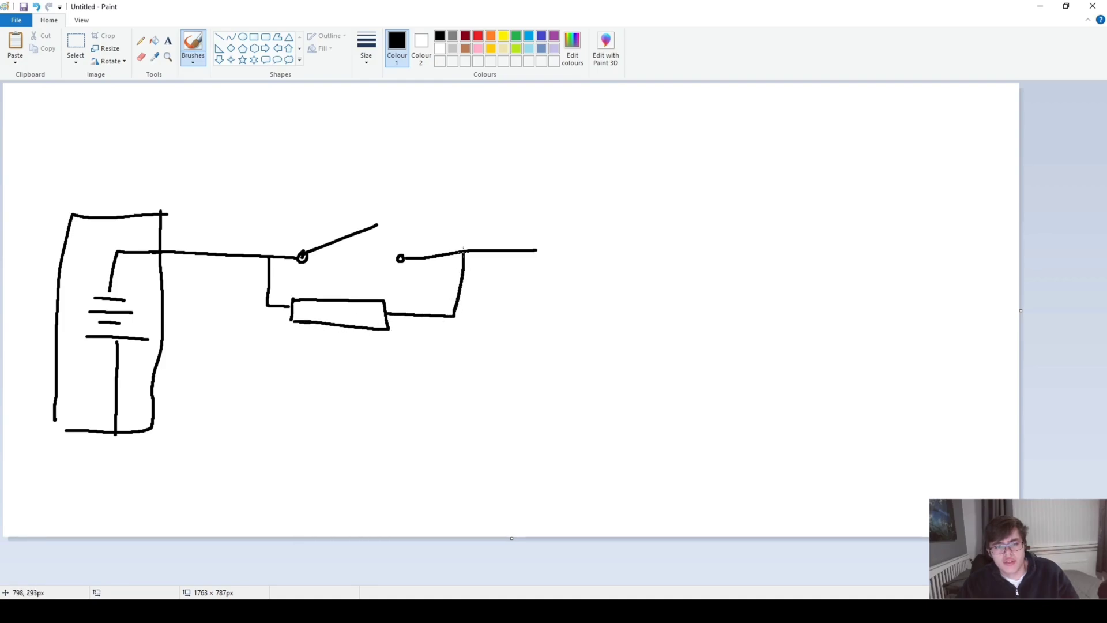
mouse_move(333, 215)
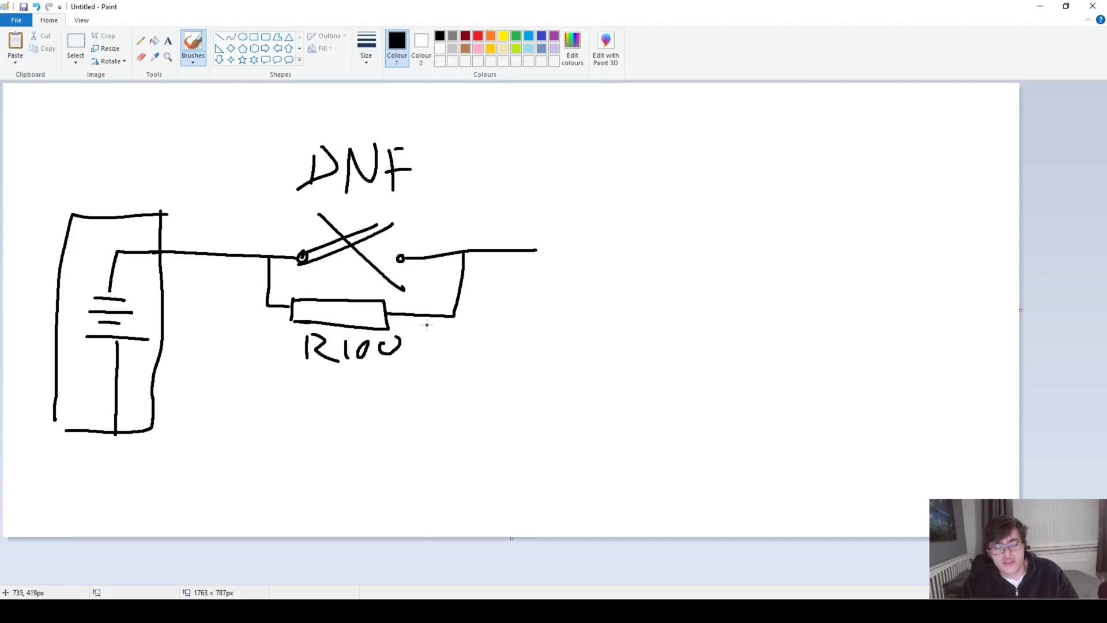
mouse_move(373, 240)
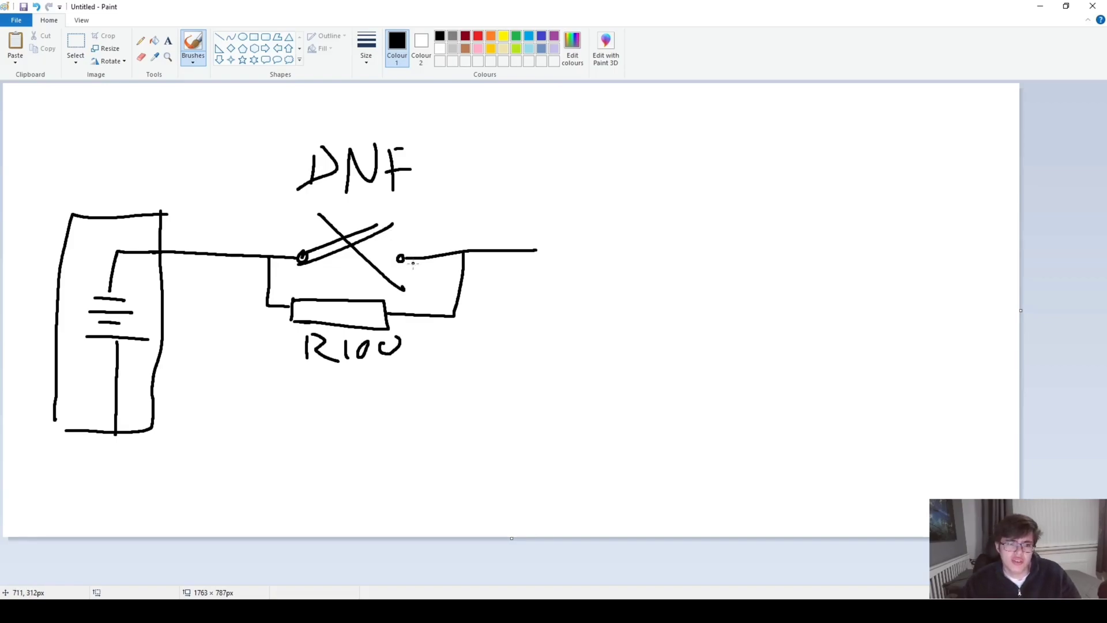
mouse_move(418, 270)
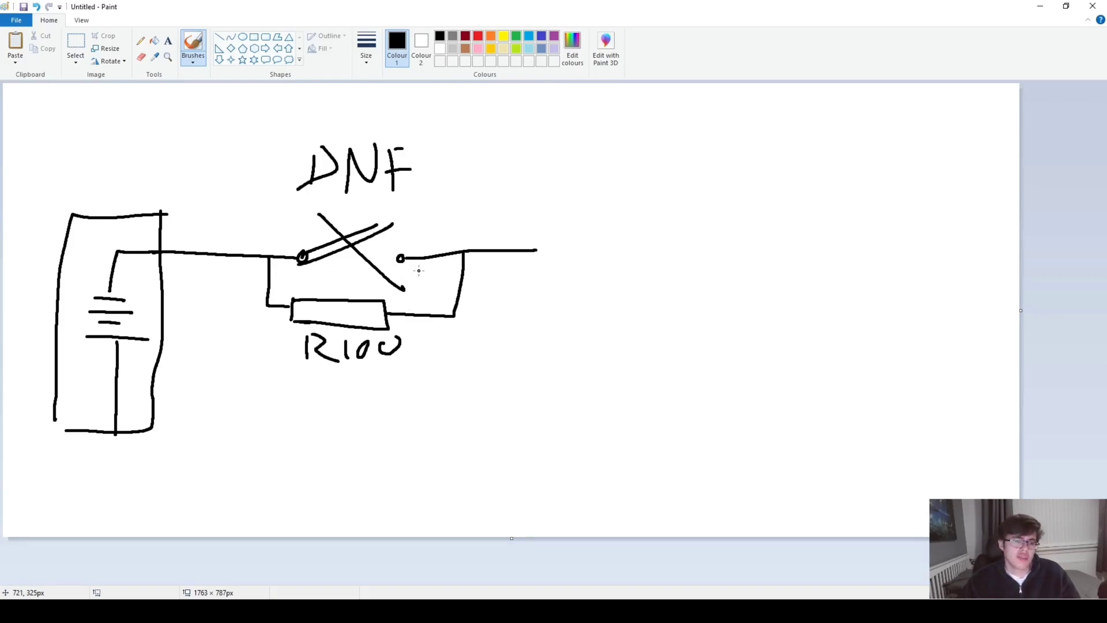
mouse_move(493, 241)
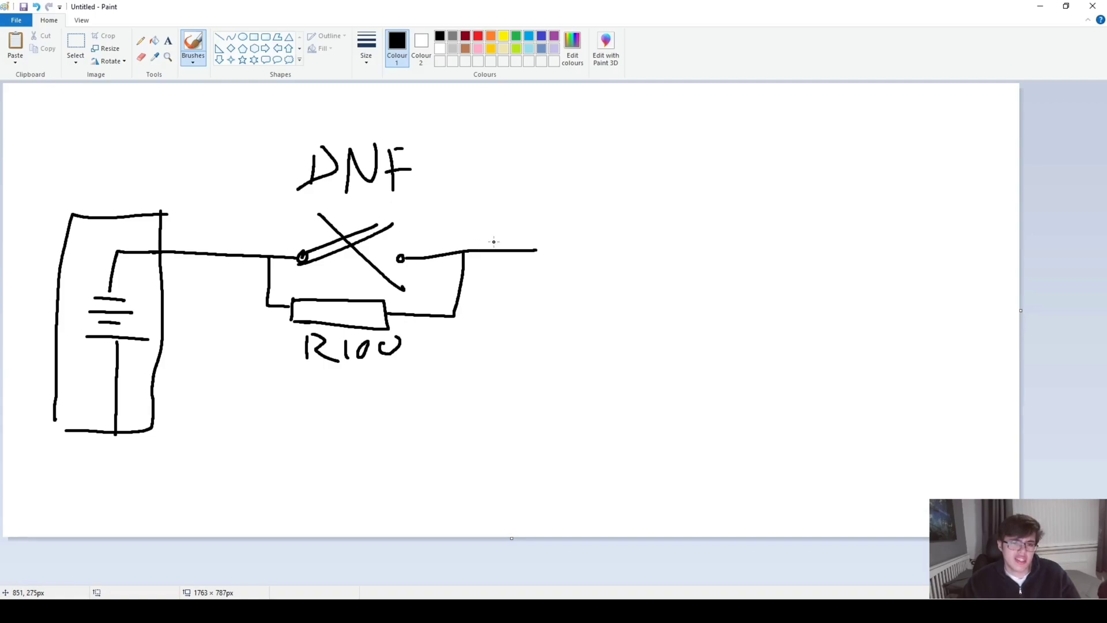
mouse_move(483, 222)
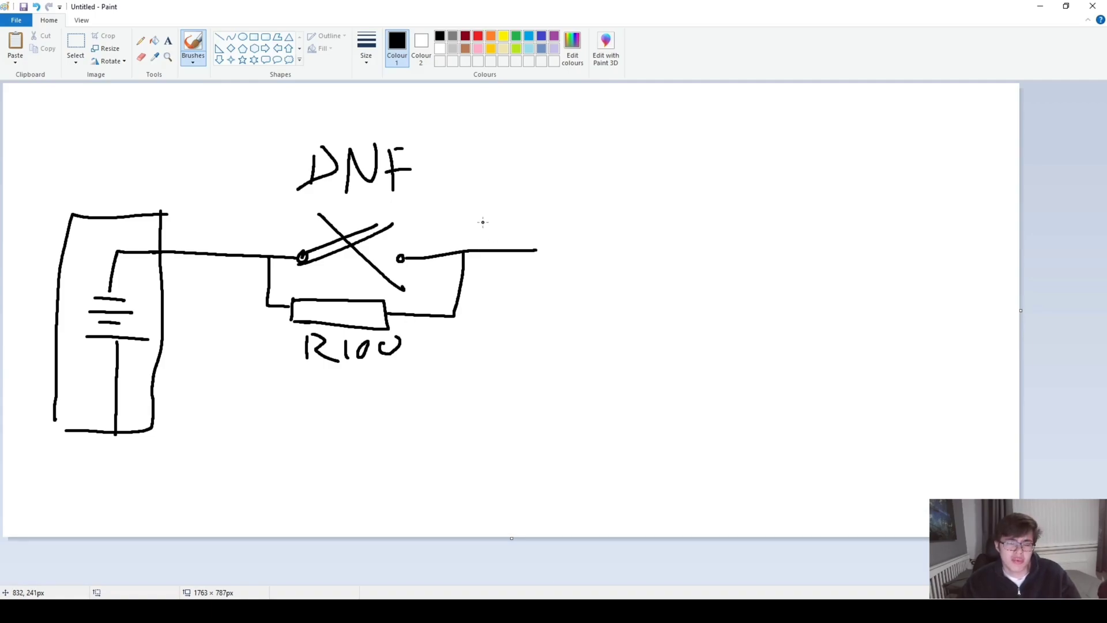
mouse_move(475, 235)
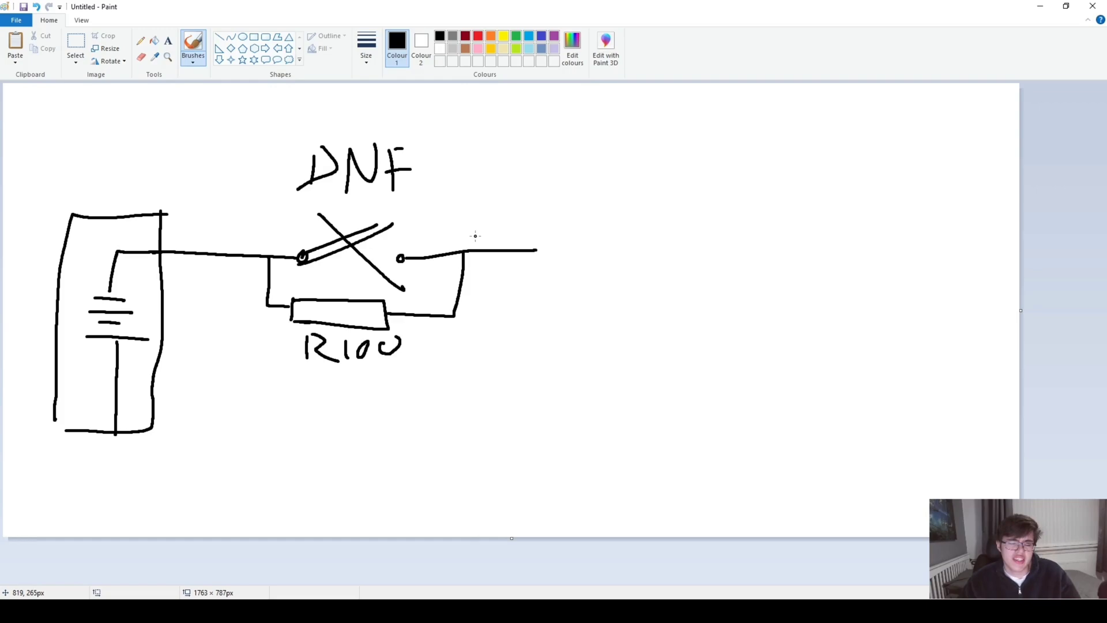
mouse_move(438, 314)
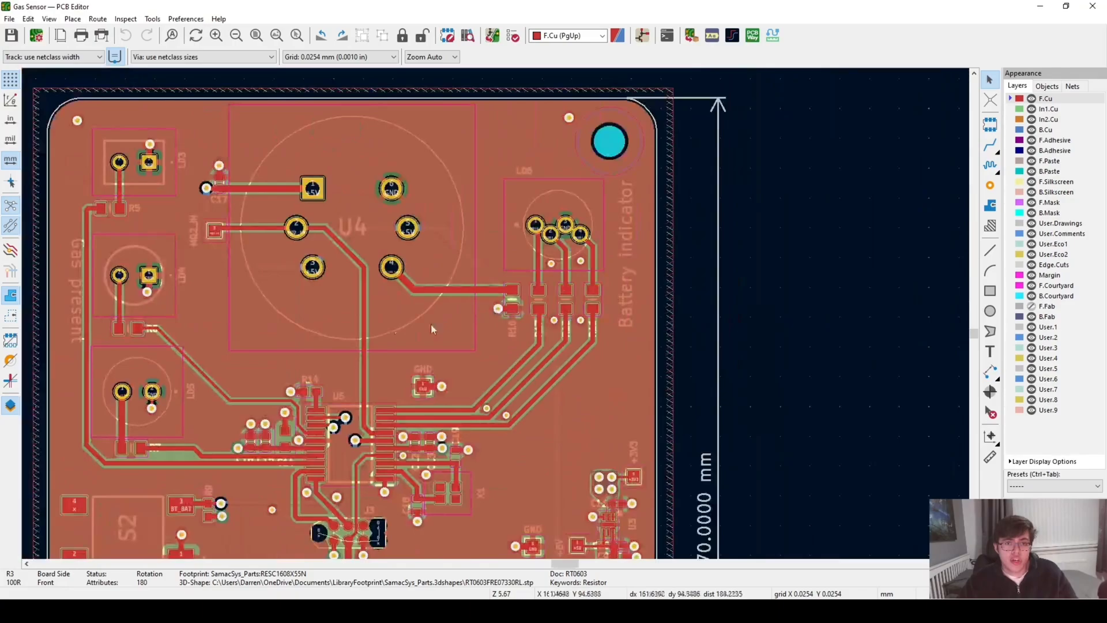
Step: Zoom the PCB view in on resistor R10 beside the RGB LED traces near U5
scroll("down", 3)
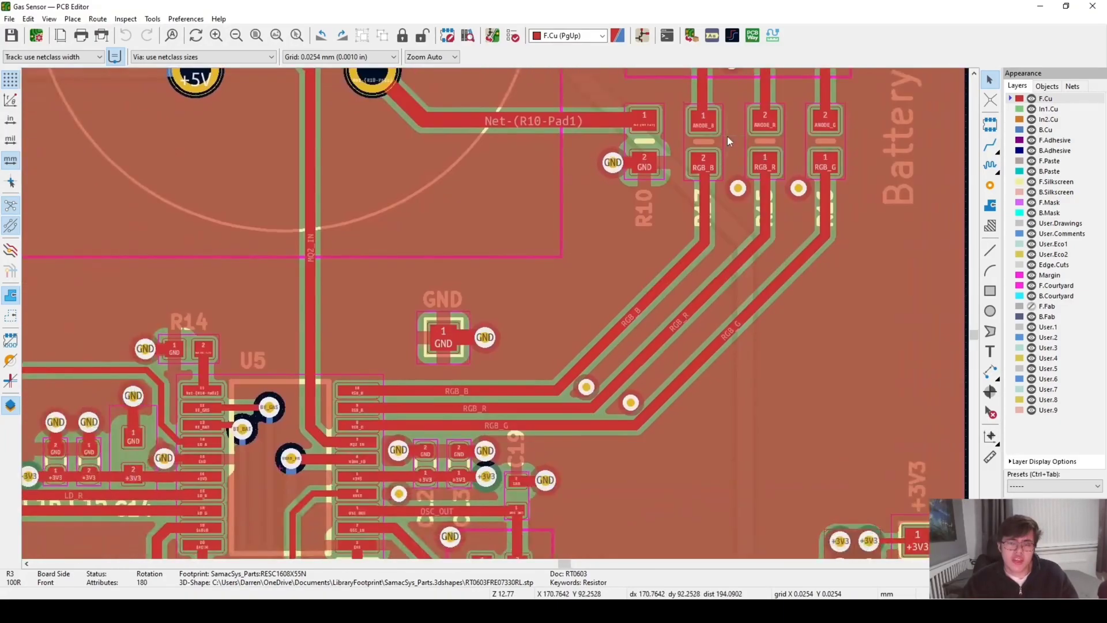
mouse_move(463, 364)
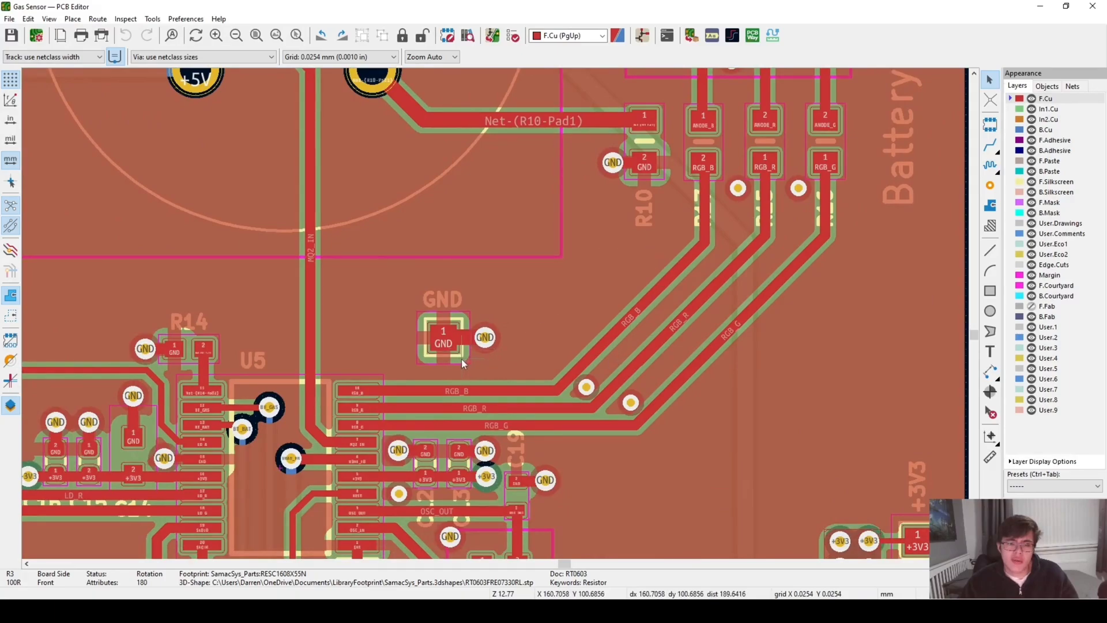
mouse_move(424, 395)
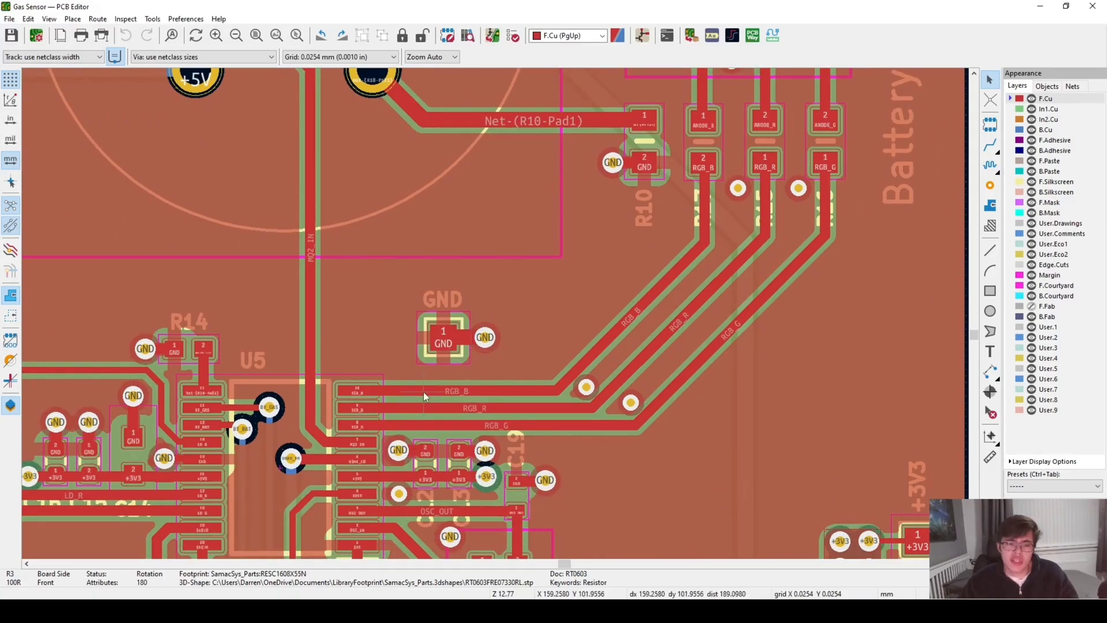
mouse_move(713, 142)
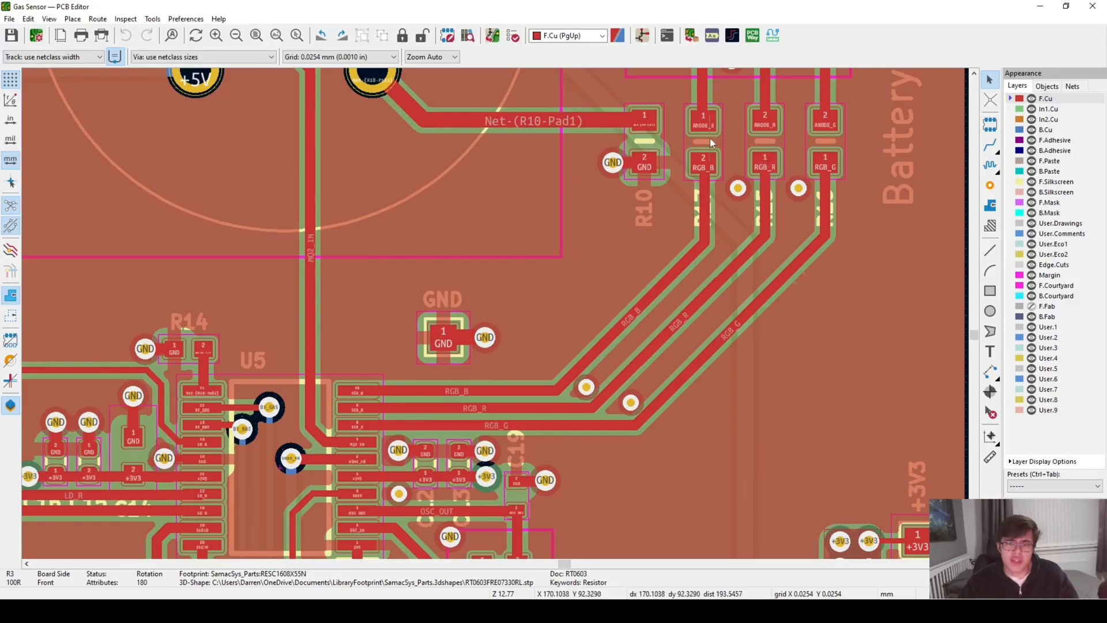
mouse_move(635, 349)
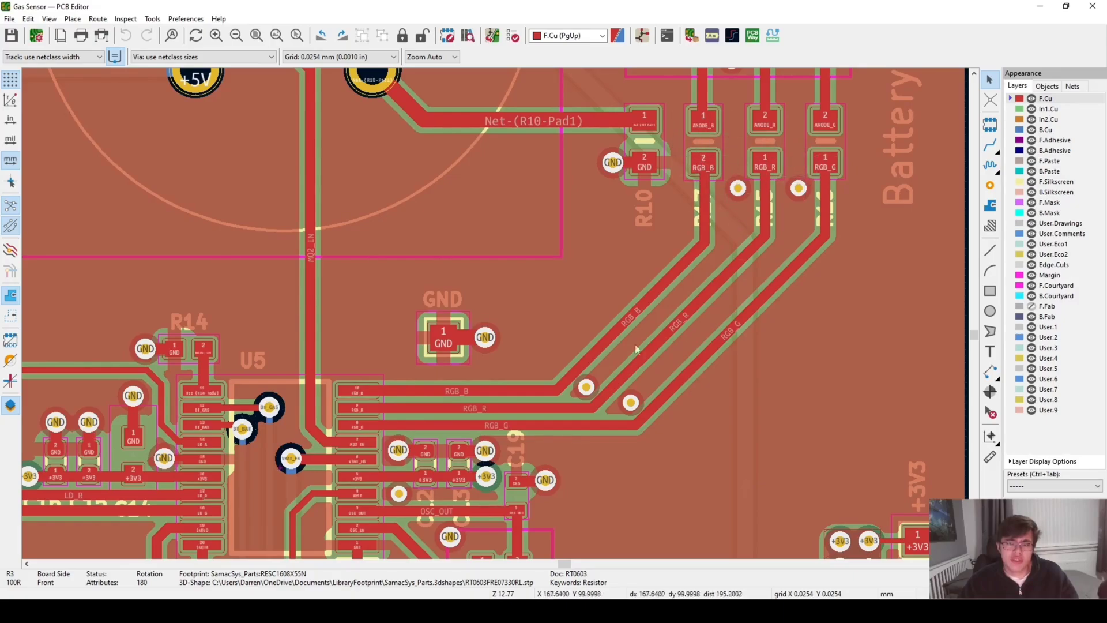
mouse_move(465, 444)
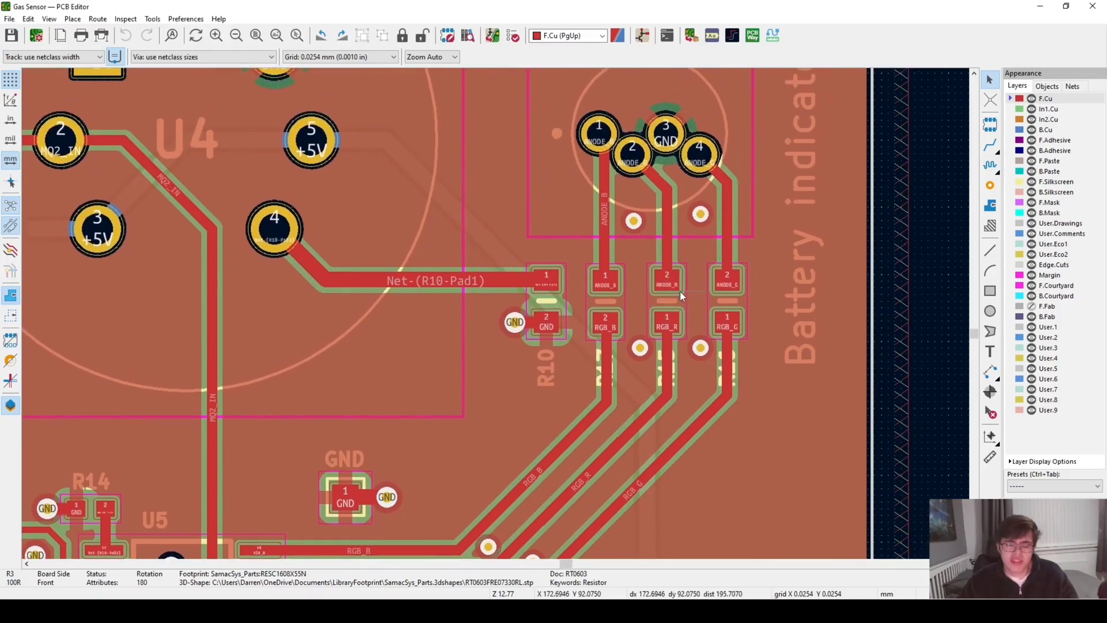
Step: Follow the RGB_B, RGB_R and RGB_G traces down to U5 and the resistors
scroll("down", 3)
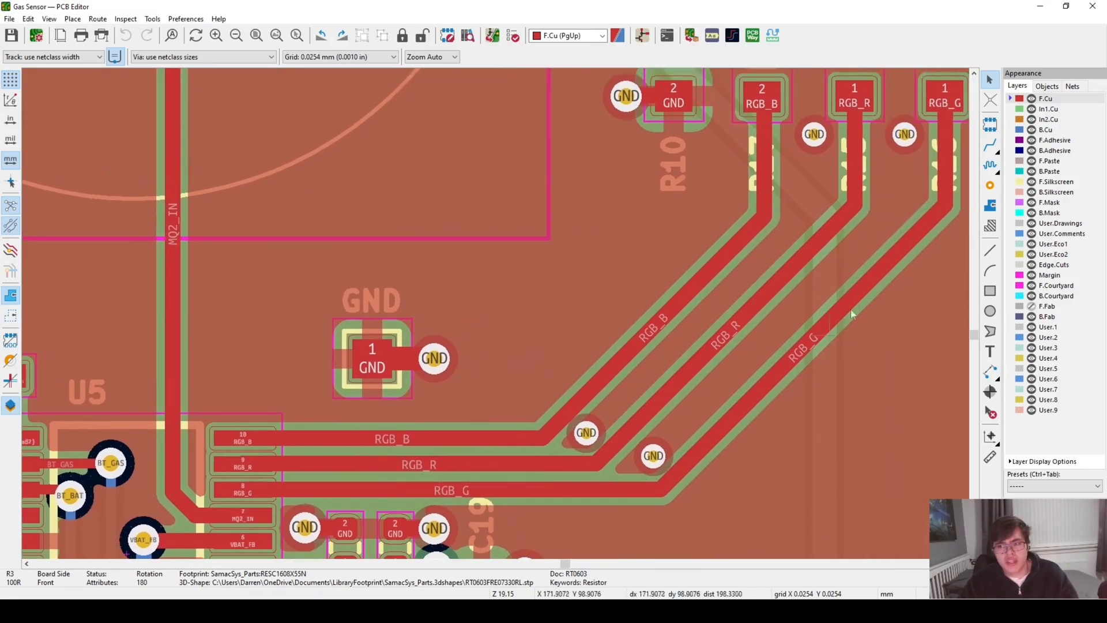
scroll("down", 3)
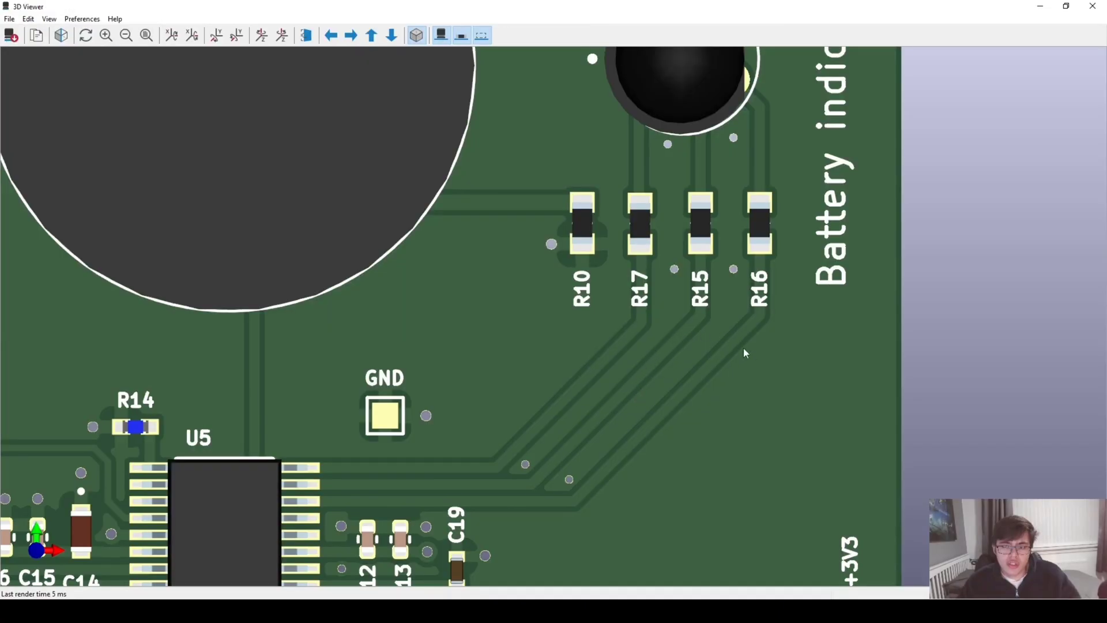
left_click(758, 224)
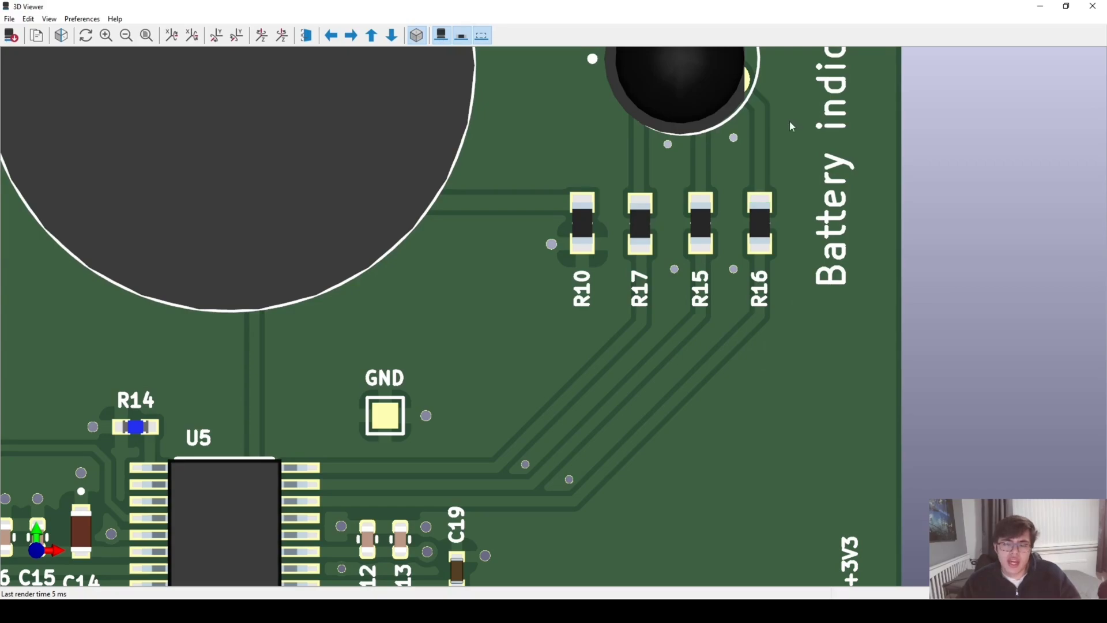
mouse_move(755, 128)
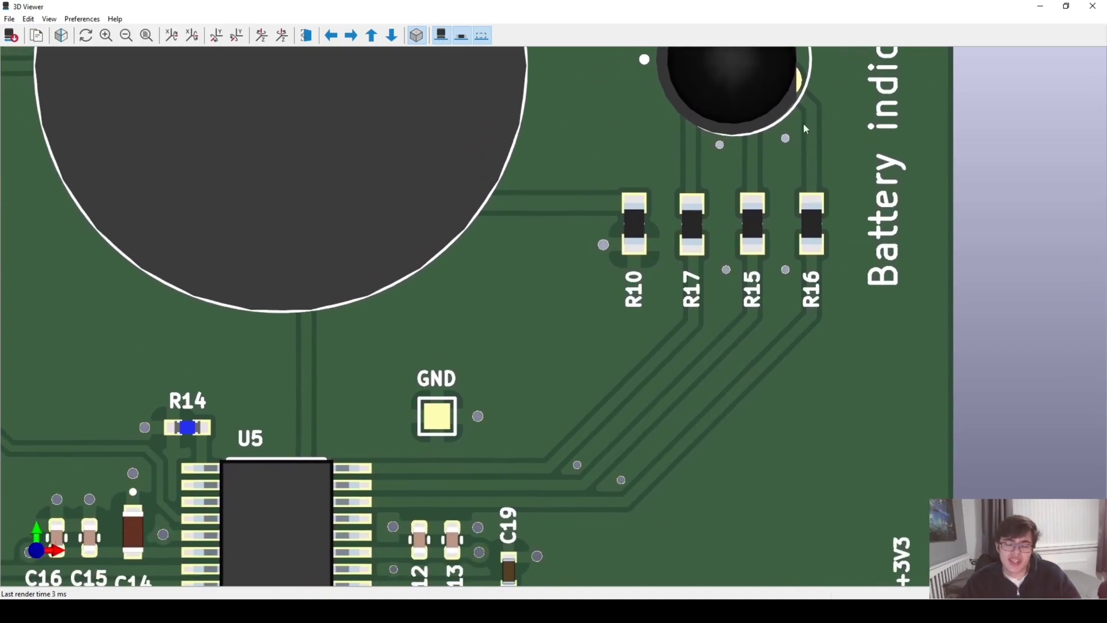
mouse_move(825, 226)
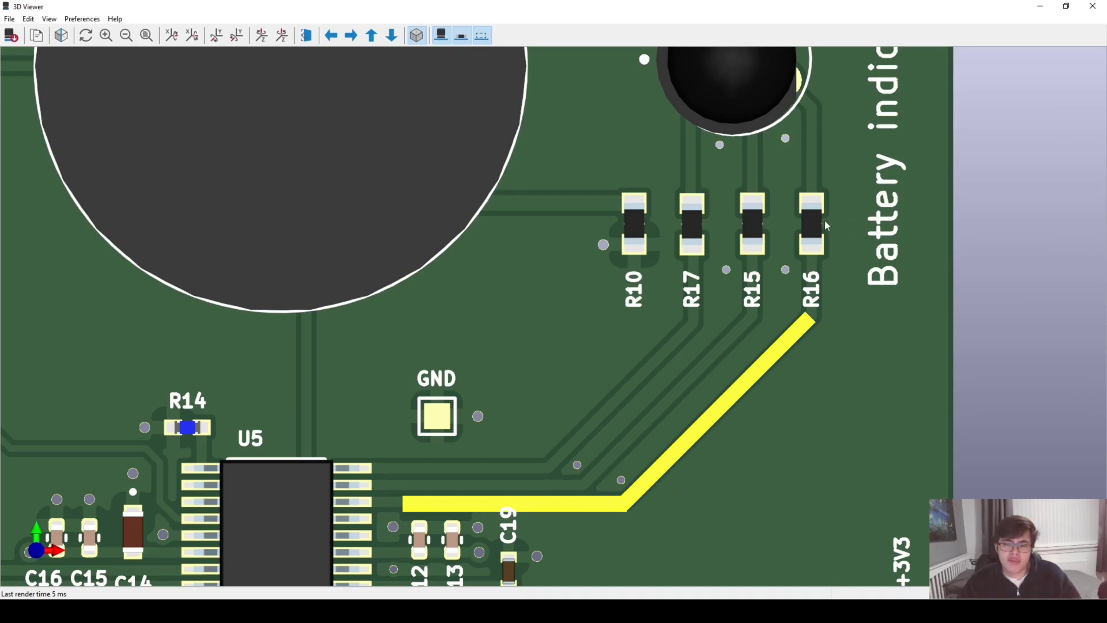
mouse_move(598, 468)
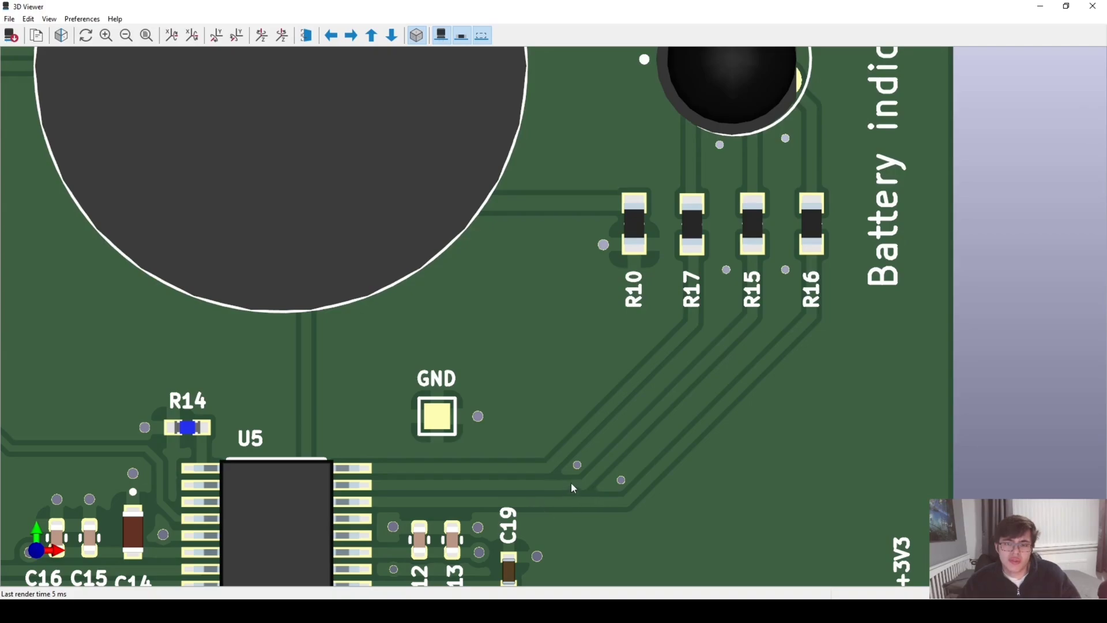
mouse_move(795, 301)
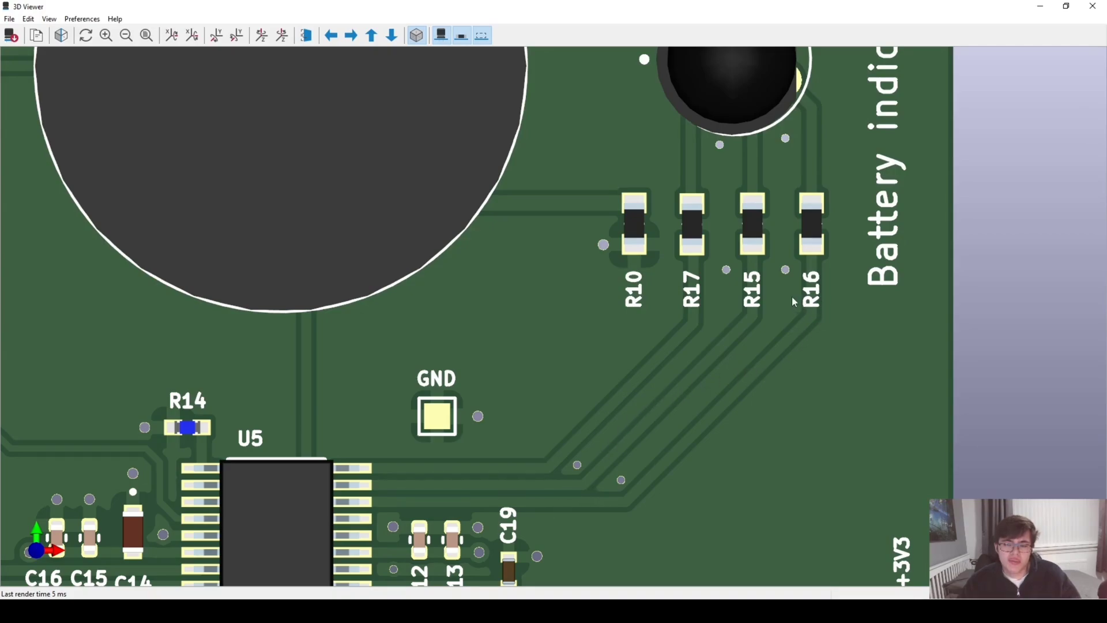
left_click(811, 222)
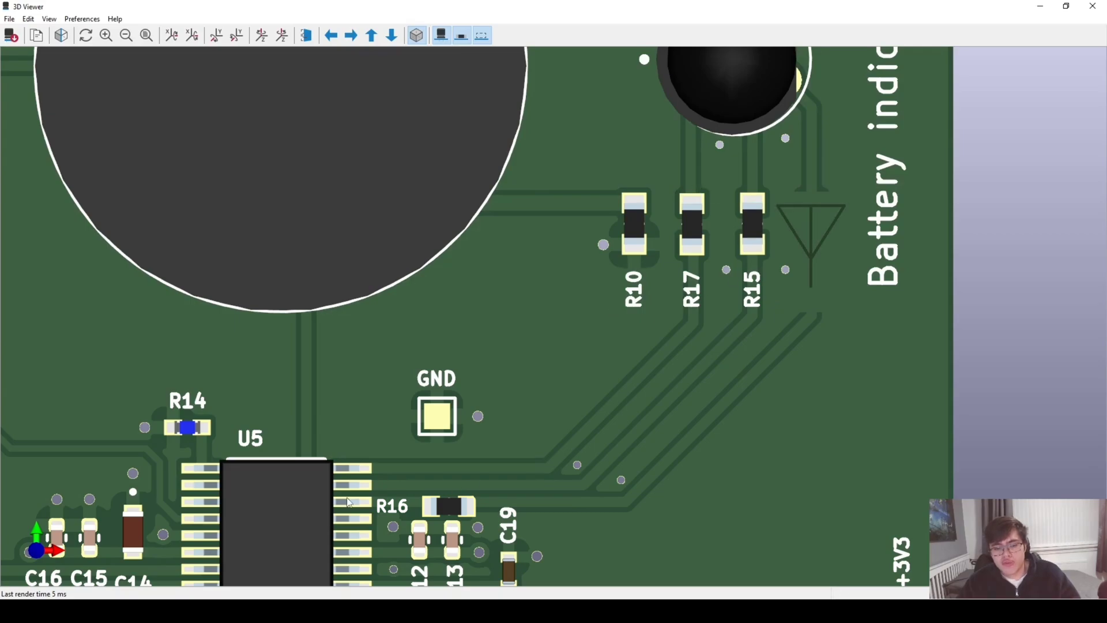
mouse_move(365, 509)
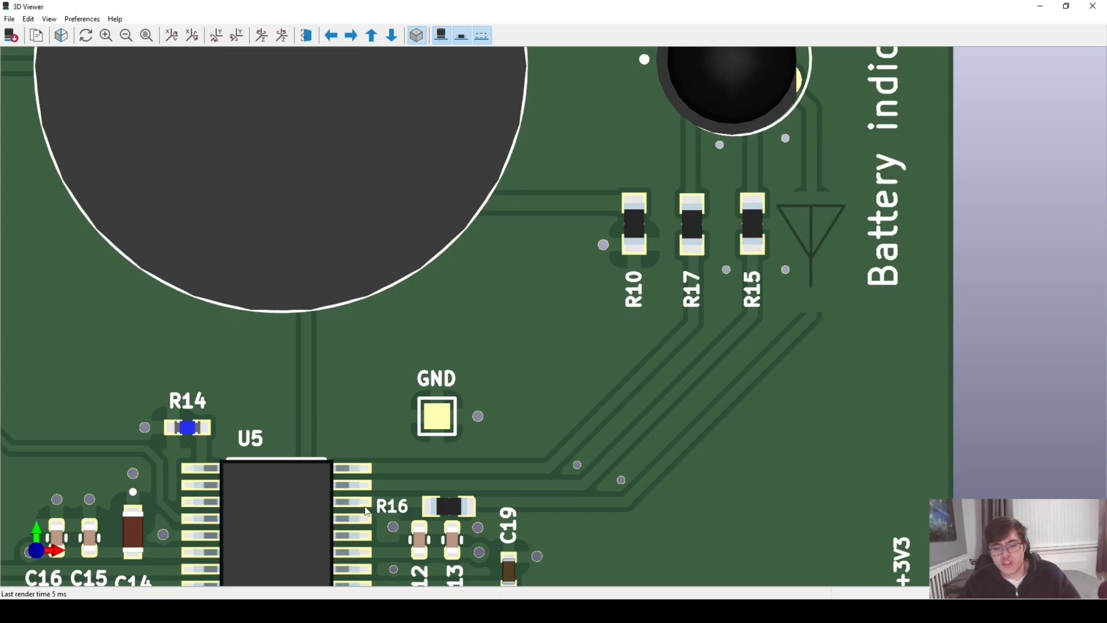
mouse_move(412, 498)
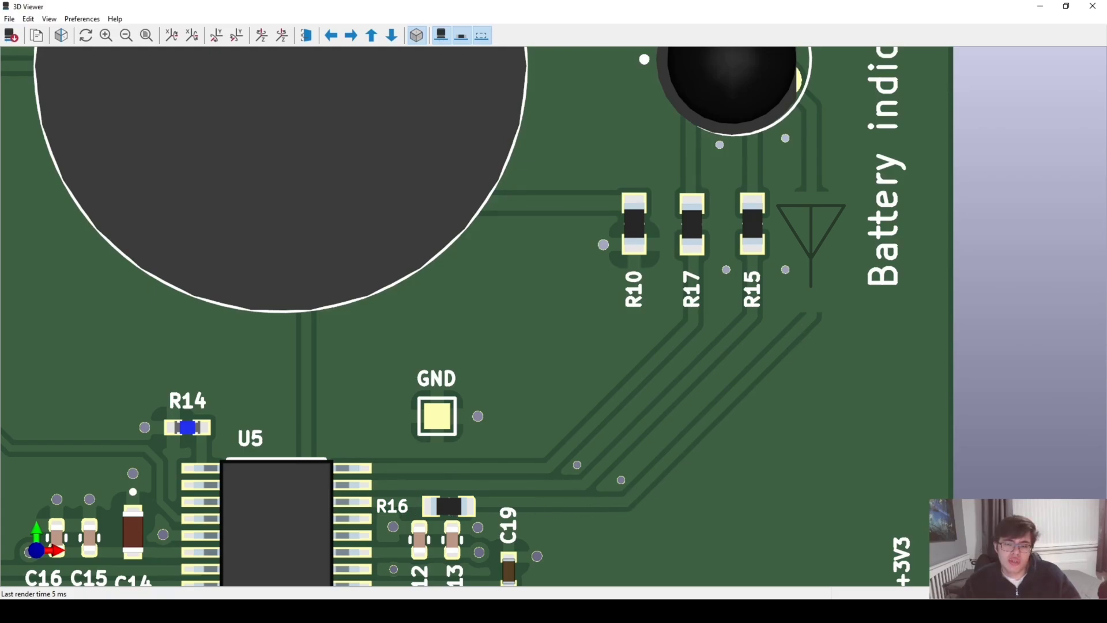
mouse_move(602, 514)
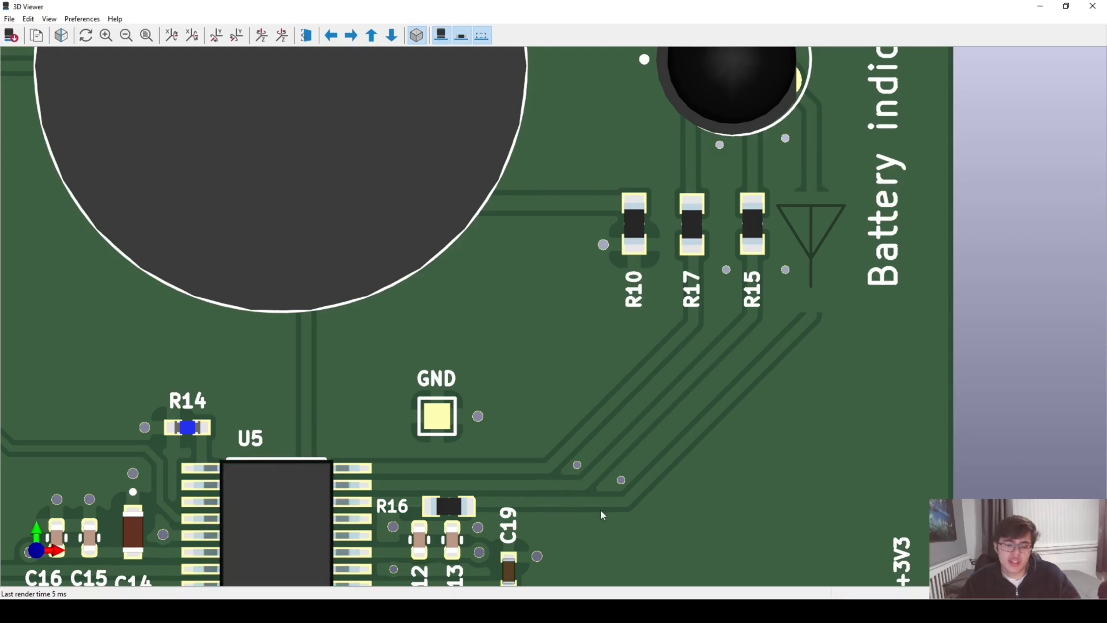
mouse_move(776, 295)
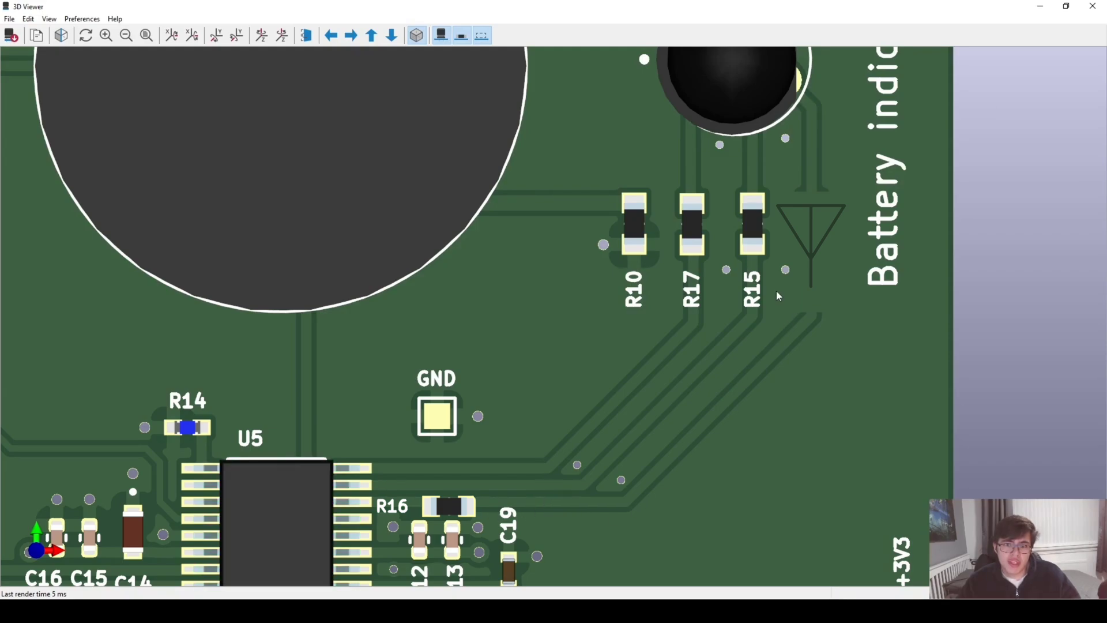
mouse_move(750, 300)
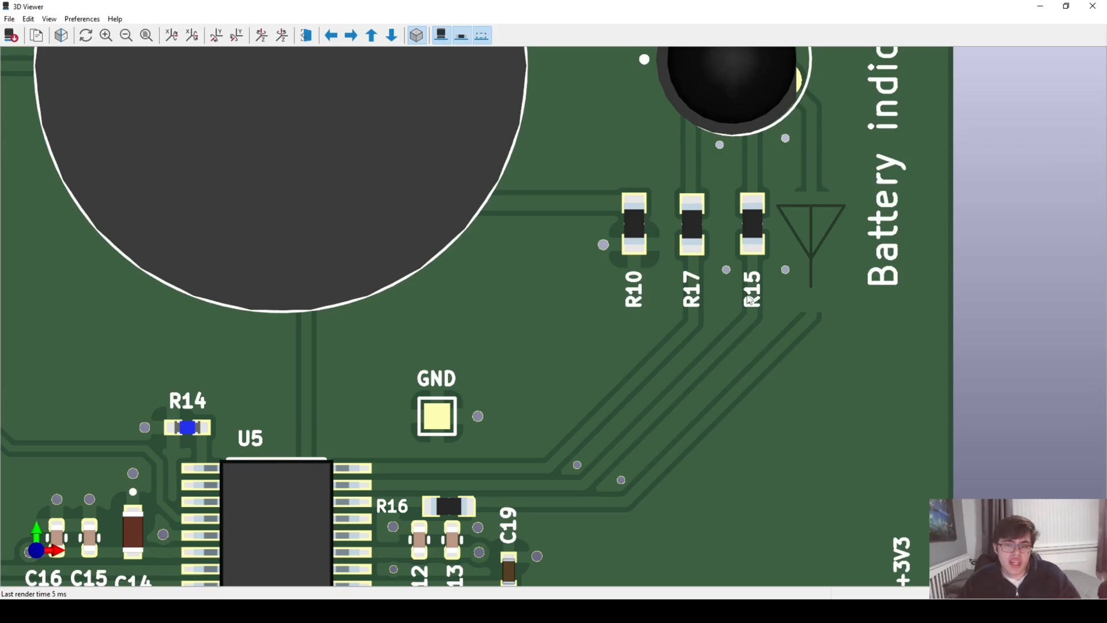
mouse_move(717, 299)
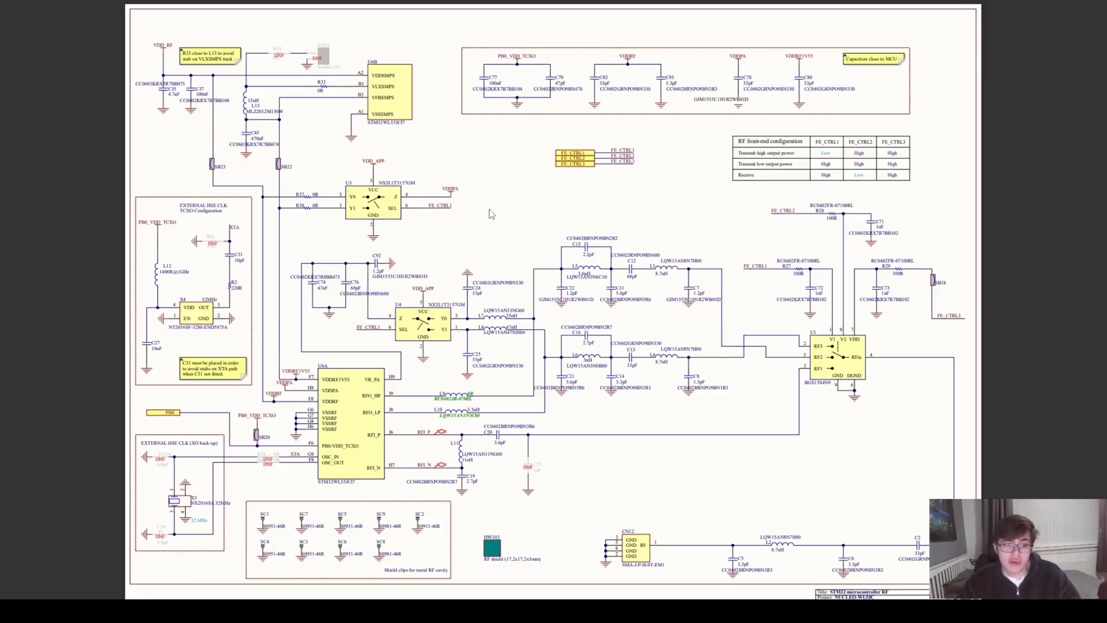
mouse_move(455, 235)
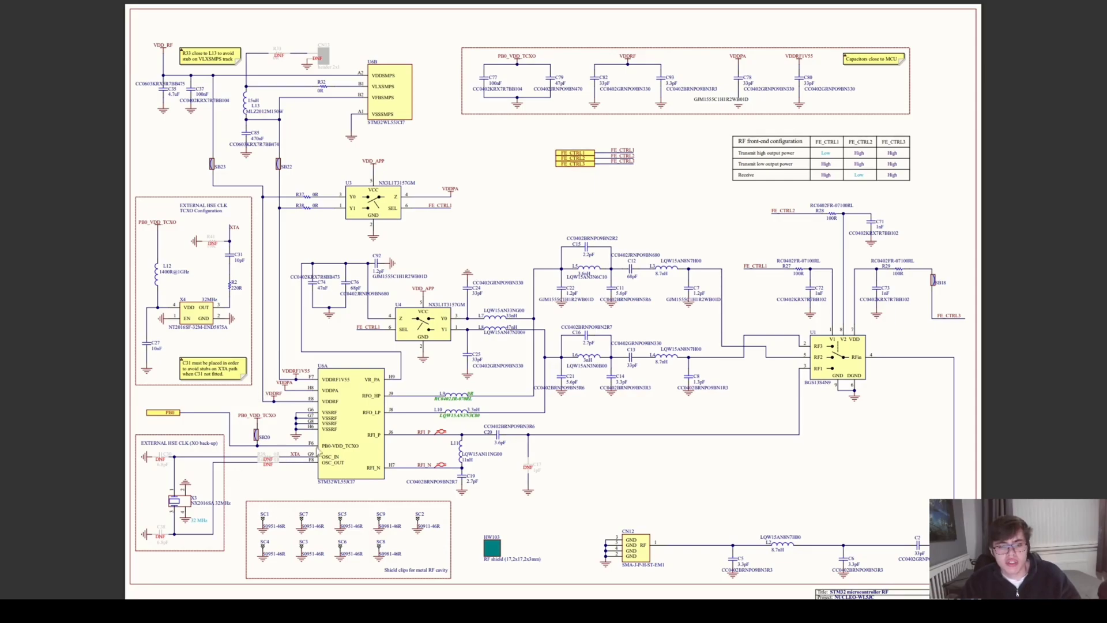
mouse_move(605, 441)
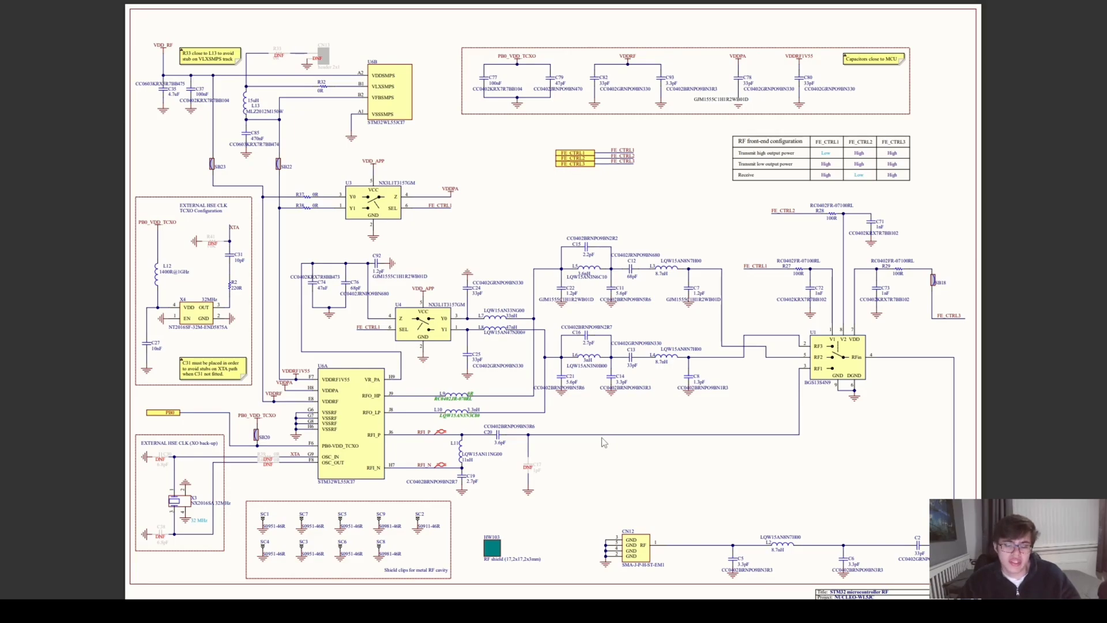
mouse_move(620, 412)
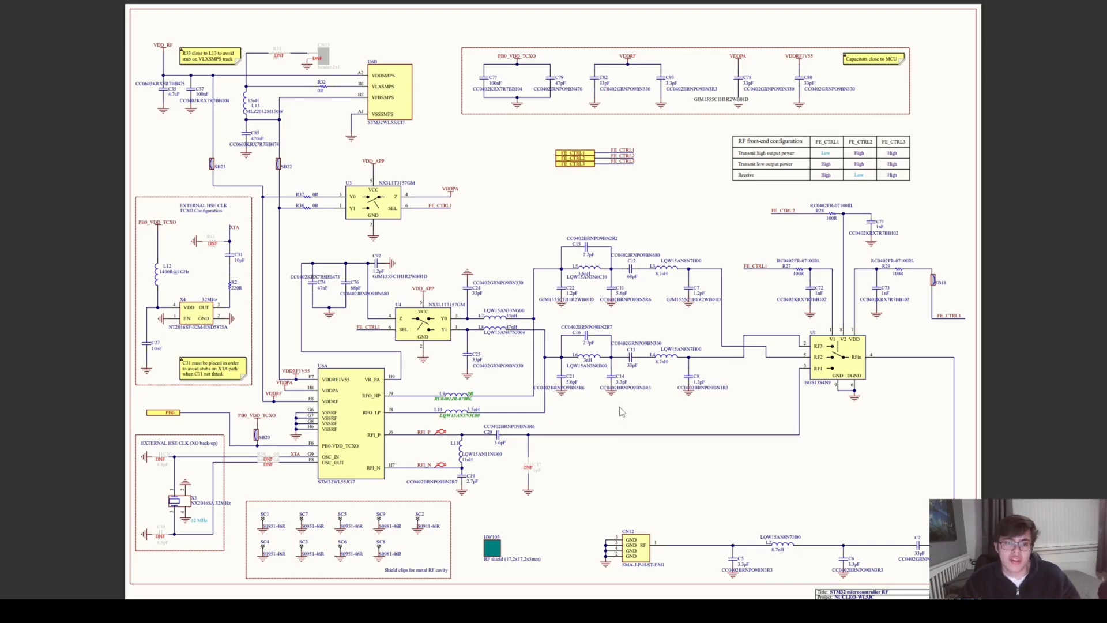
mouse_move(281, 491)
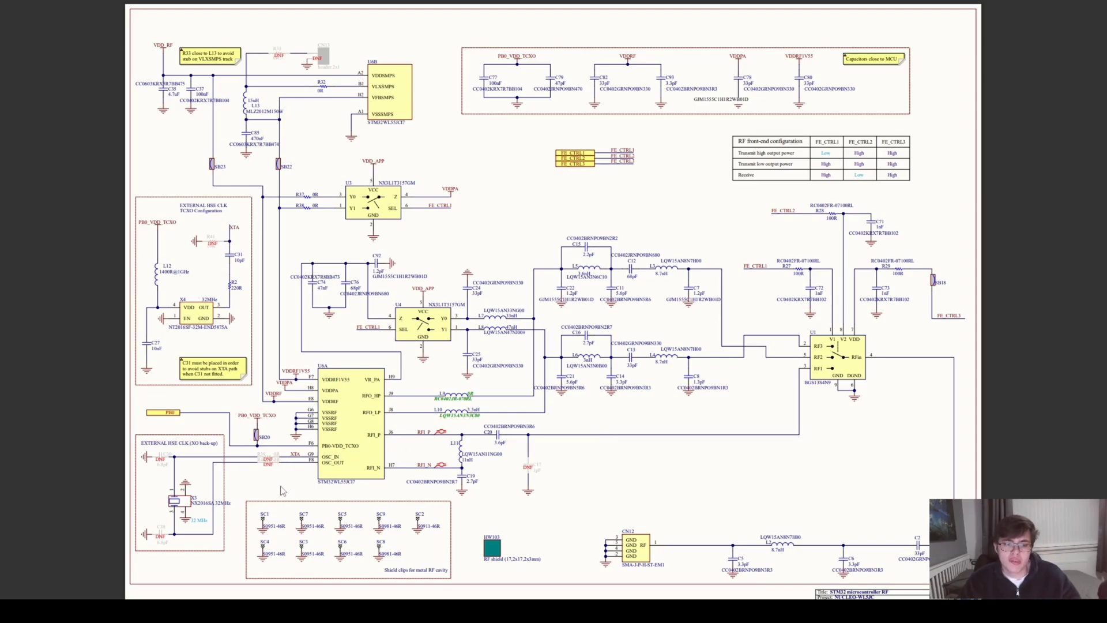
mouse_move(309, 474)
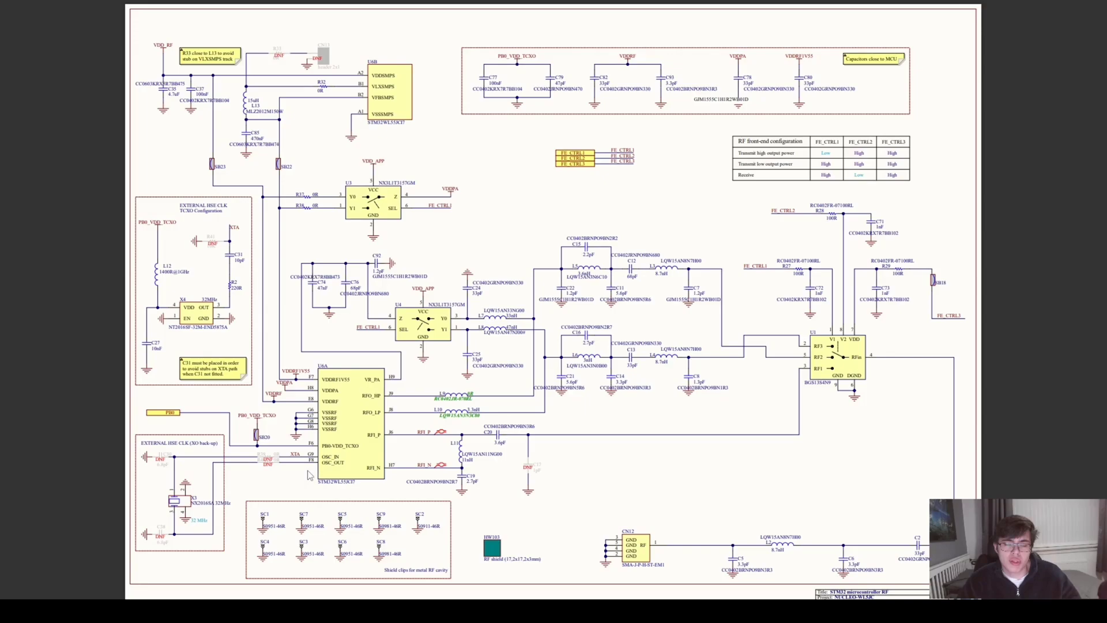
mouse_move(308, 447)
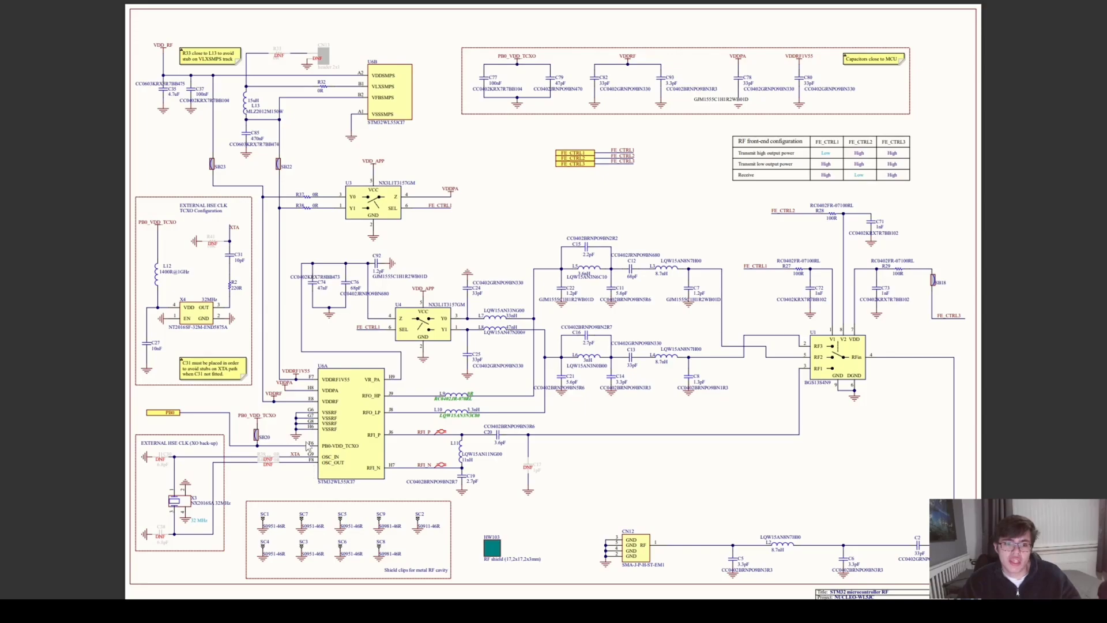